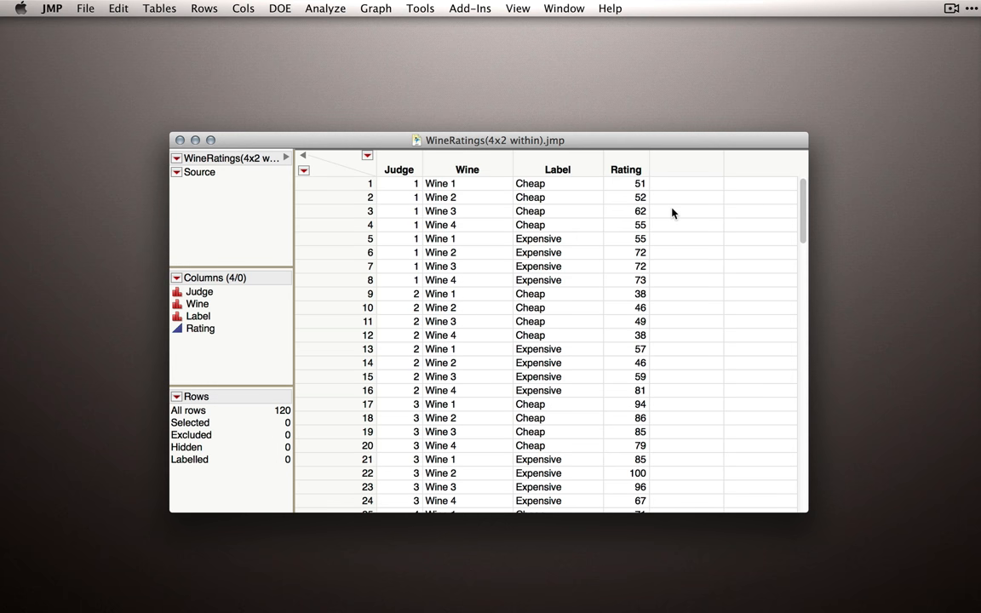
pyautogui.moveTo(628, 271)
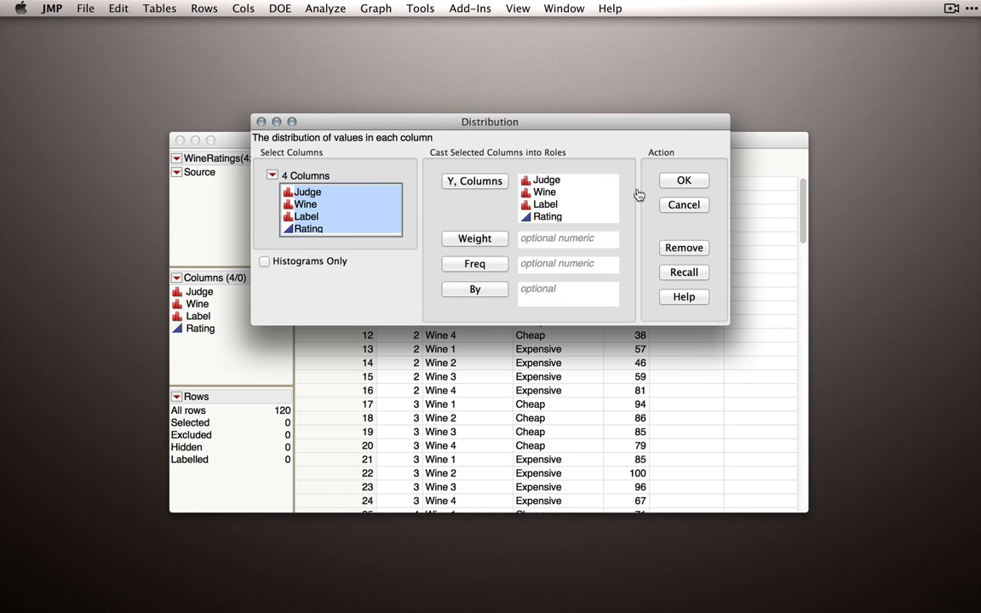
# - Run the Distribution report for the four columns and highlight the Wine 1 rows across it
pyautogui.click(683, 179)
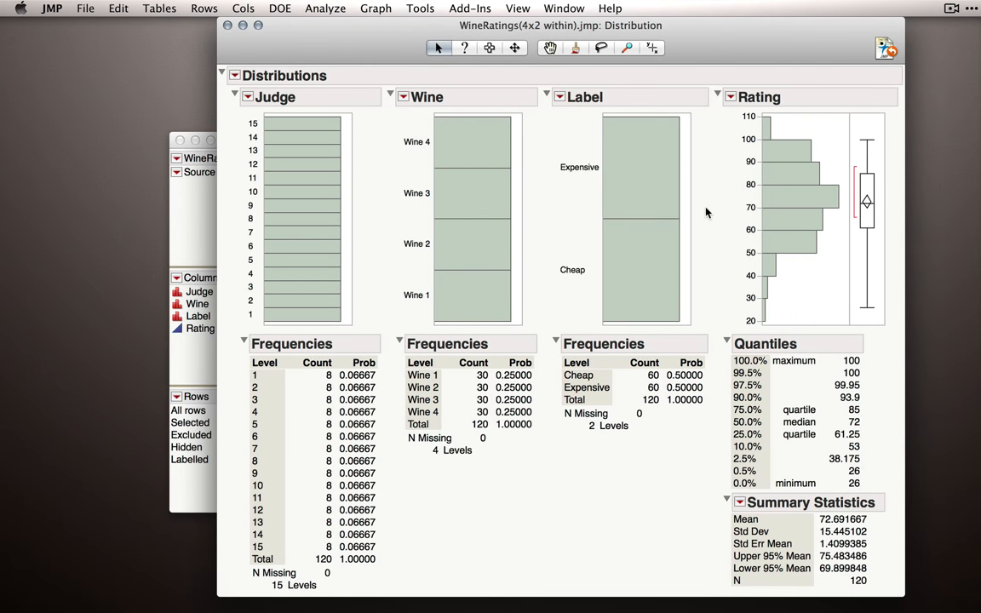
pyautogui.moveTo(793, 292)
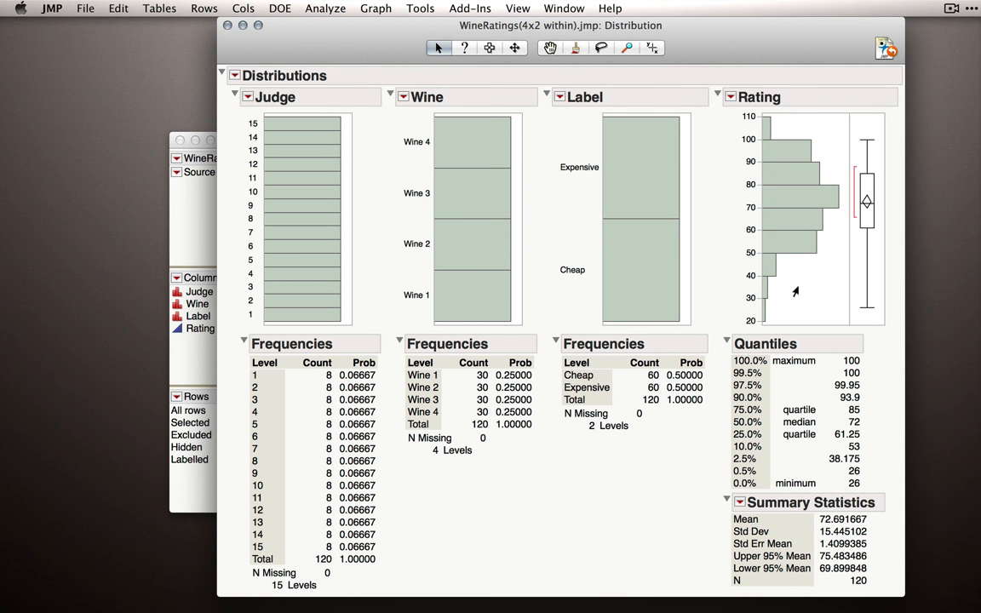
pyautogui.moveTo(799, 295)
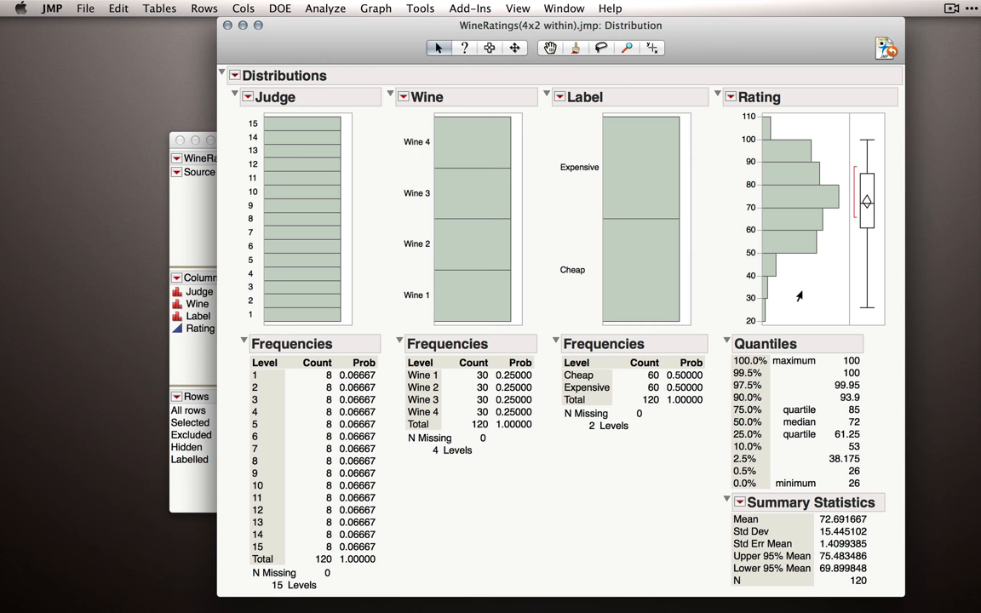
pyautogui.moveTo(802, 296)
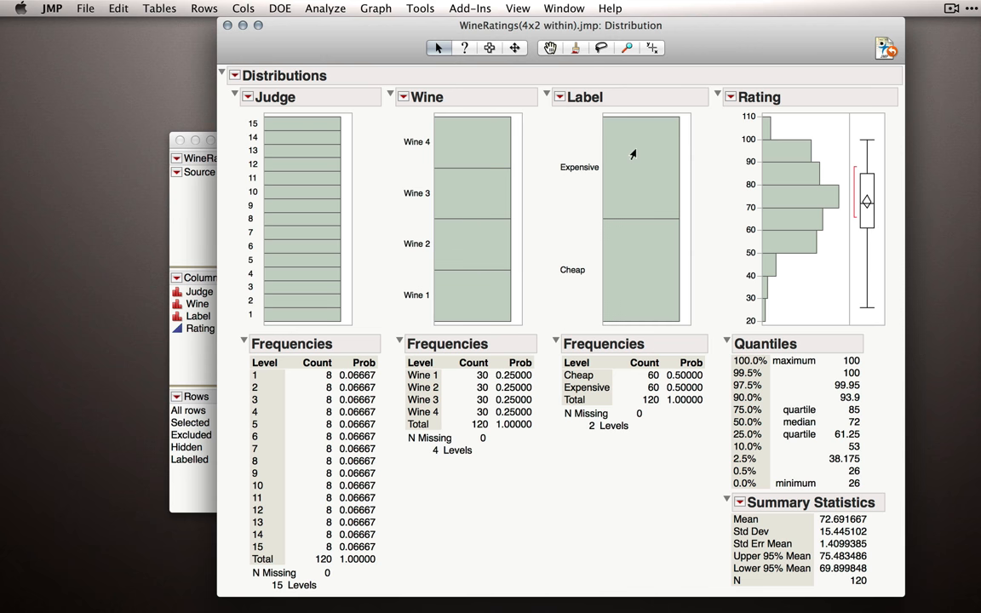
pyautogui.click(639, 273)
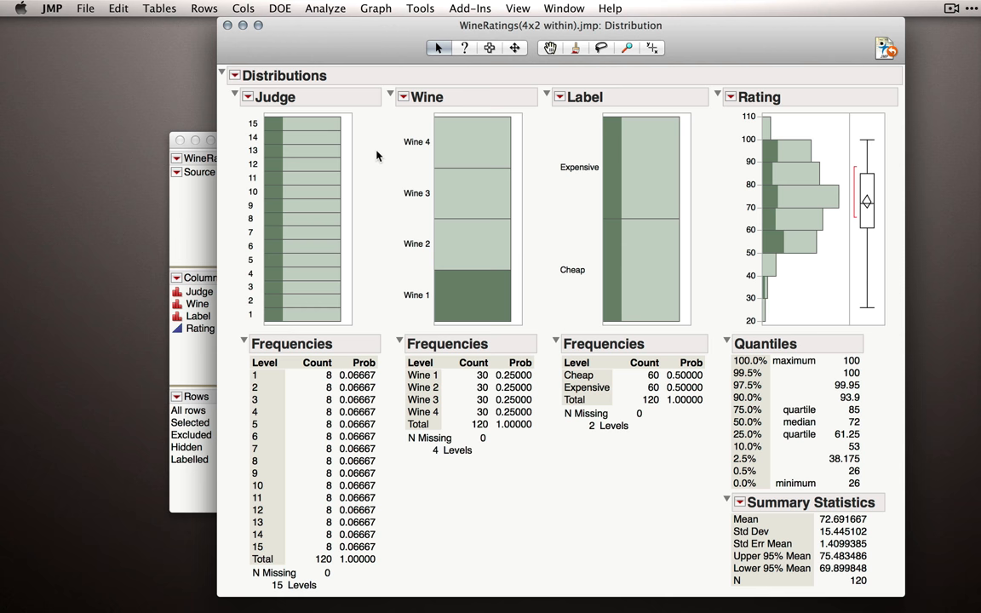
pyautogui.moveTo(330, 384)
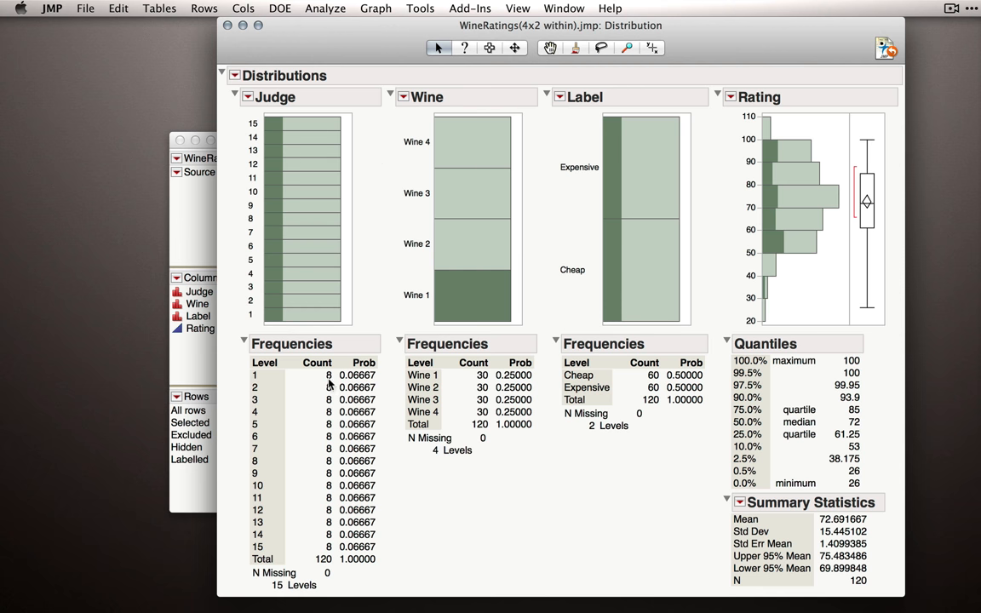
pyautogui.moveTo(559, 453)
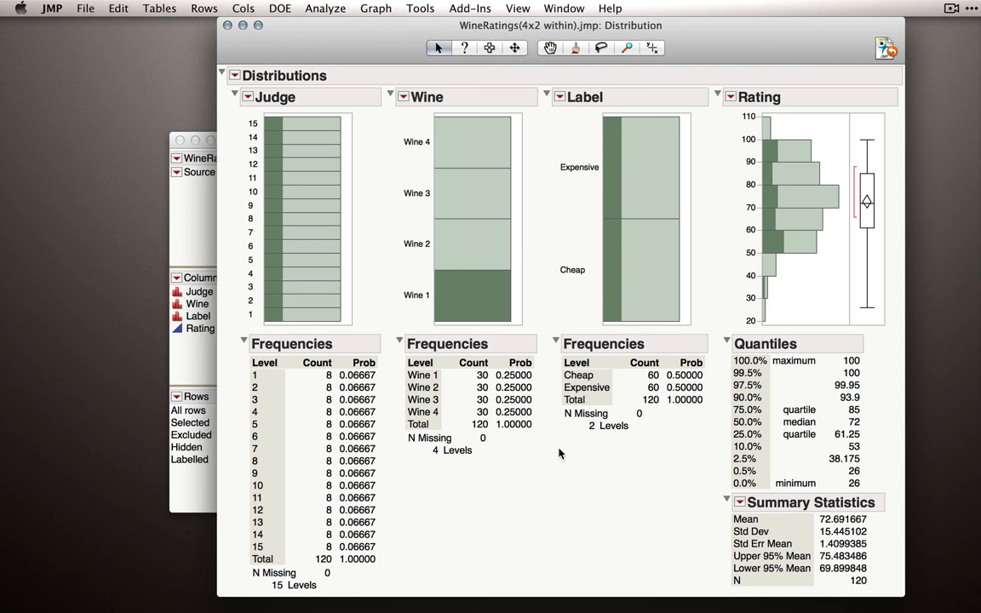
pyautogui.moveTo(386, 177)
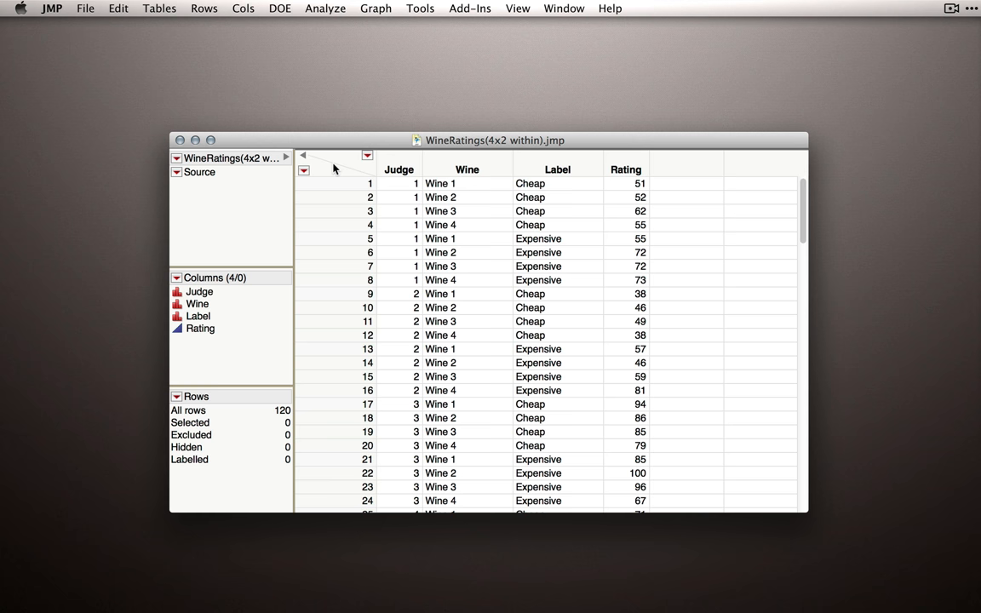
pyautogui.moveTo(323, 168)
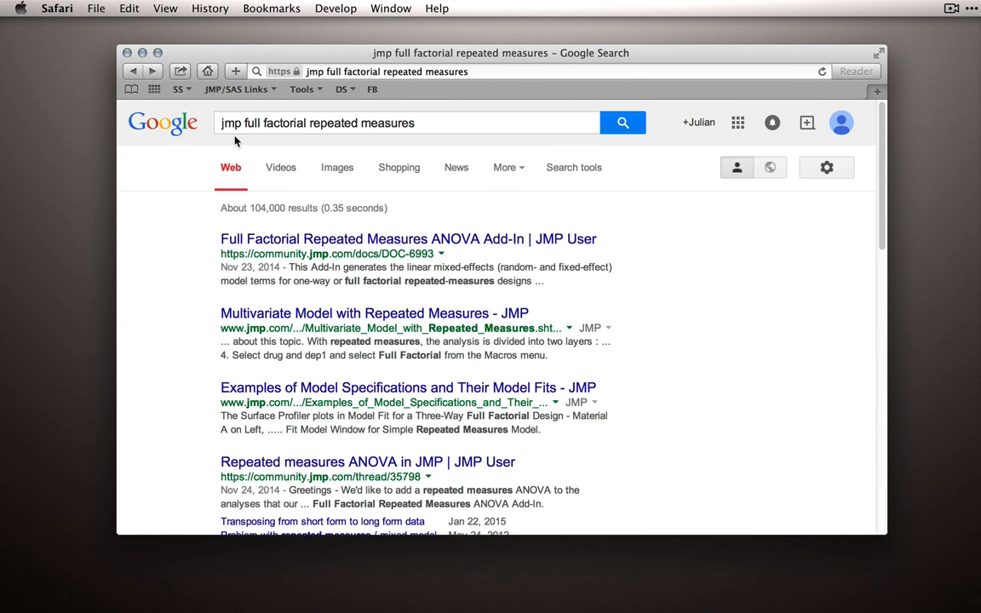
pyautogui.moveTo(335, 217)
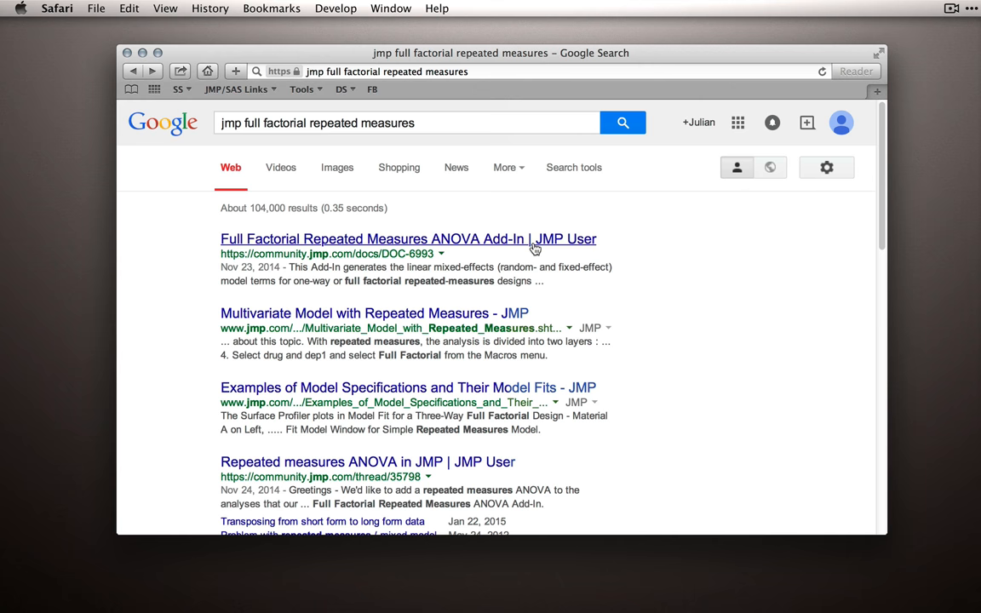
# - Go to the Full Factorial Repeated Measures ANOVA Add-In page and scroll down to its attachment
pyautogui.click(408, 238)
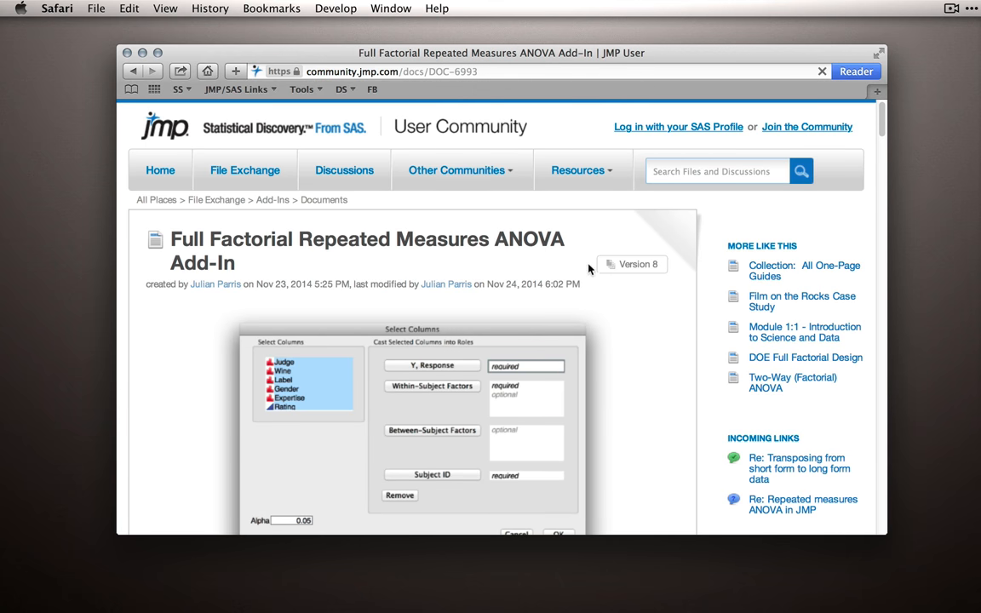
pyautogui.scroll(-3)
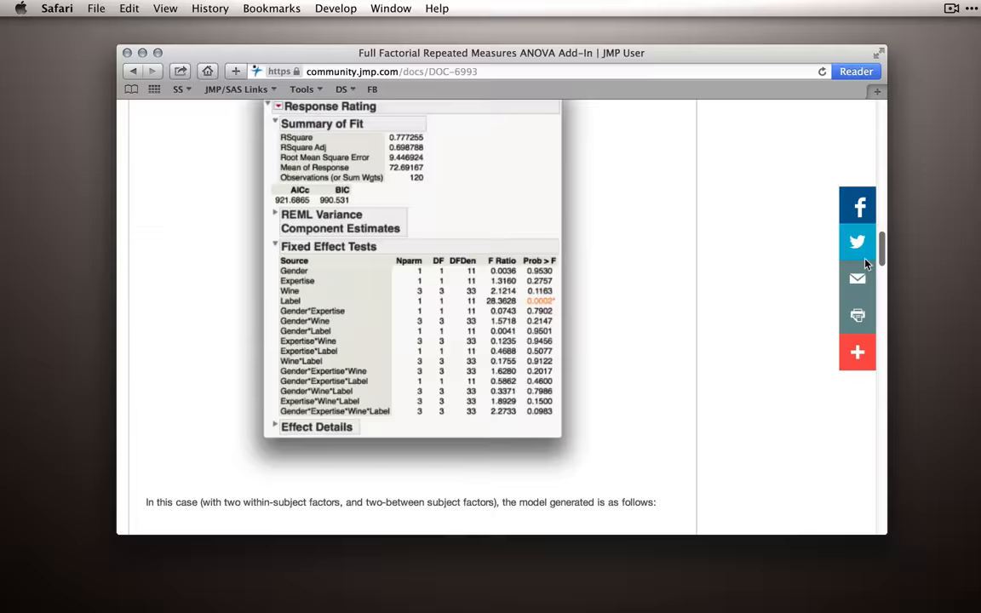
pyautogui.scroll(-3)
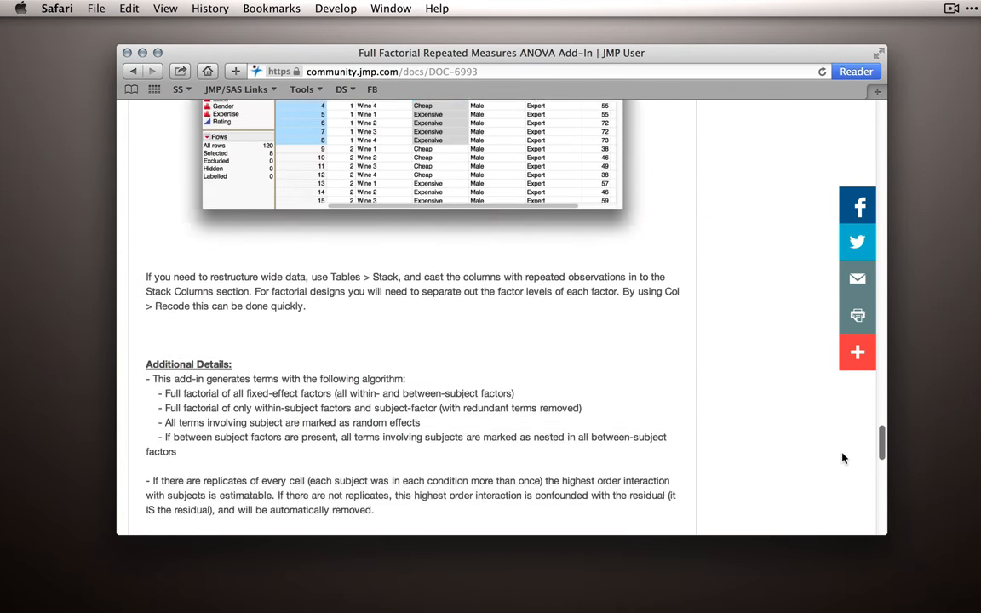
pyautogui.scroll(-3)
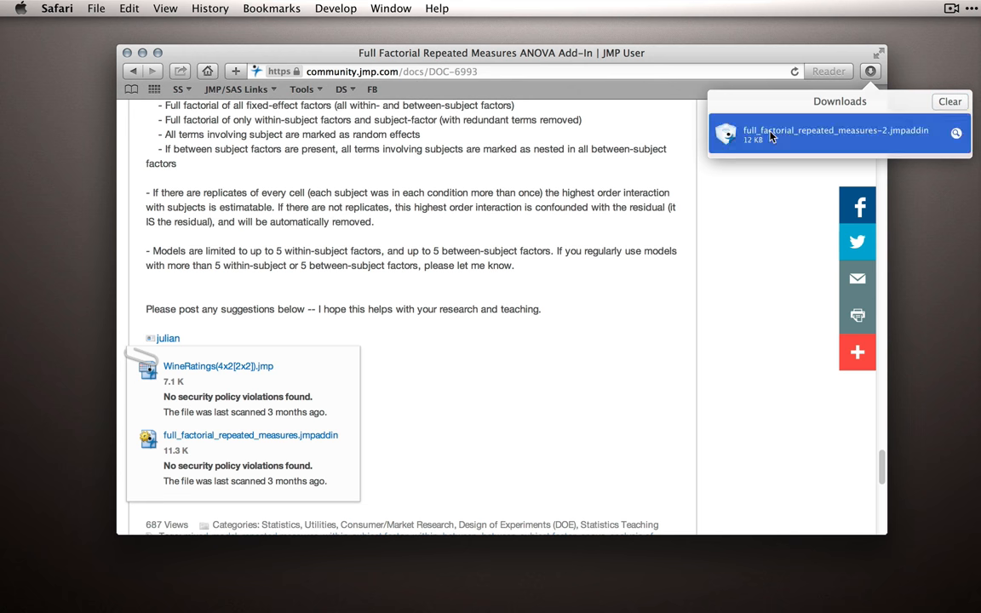
# - Open the downloaded .jmpaddin file and cancel the re-install prompt for the already installed add-in
pyautogui.click(834, 134)
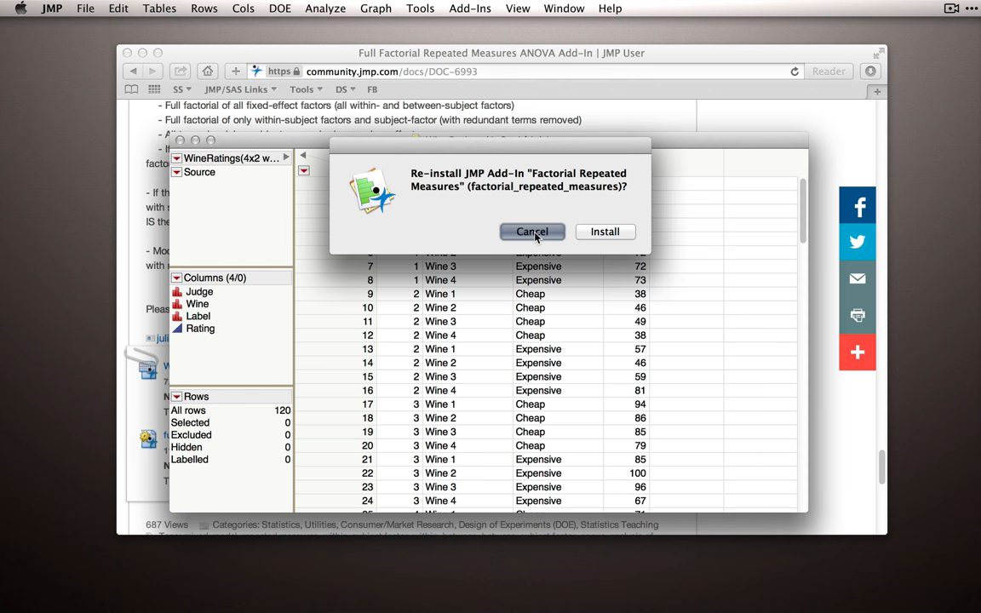
pyautogui.click(532, 232)
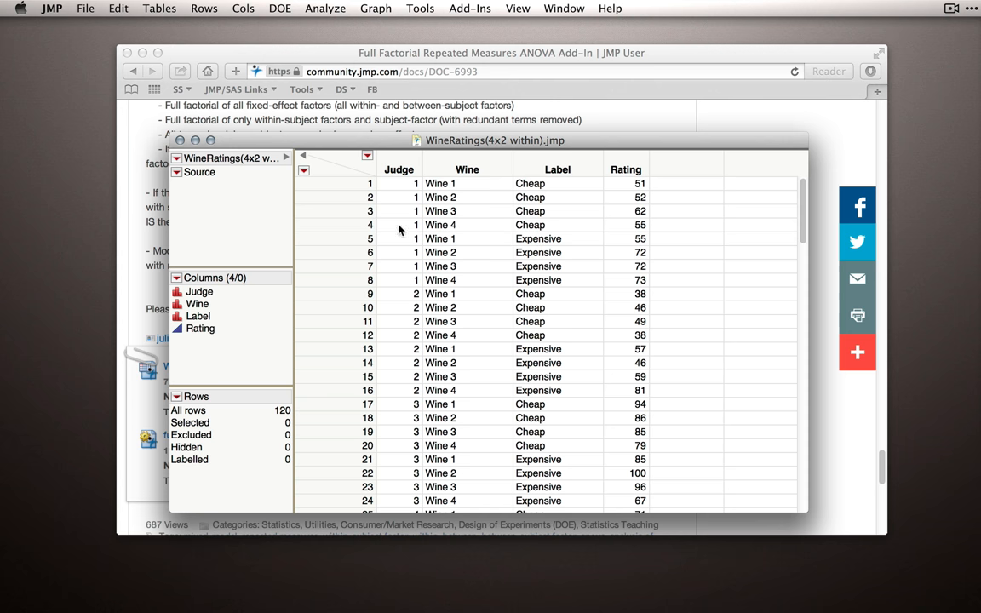
pyautogui.moveTo(358, 182)
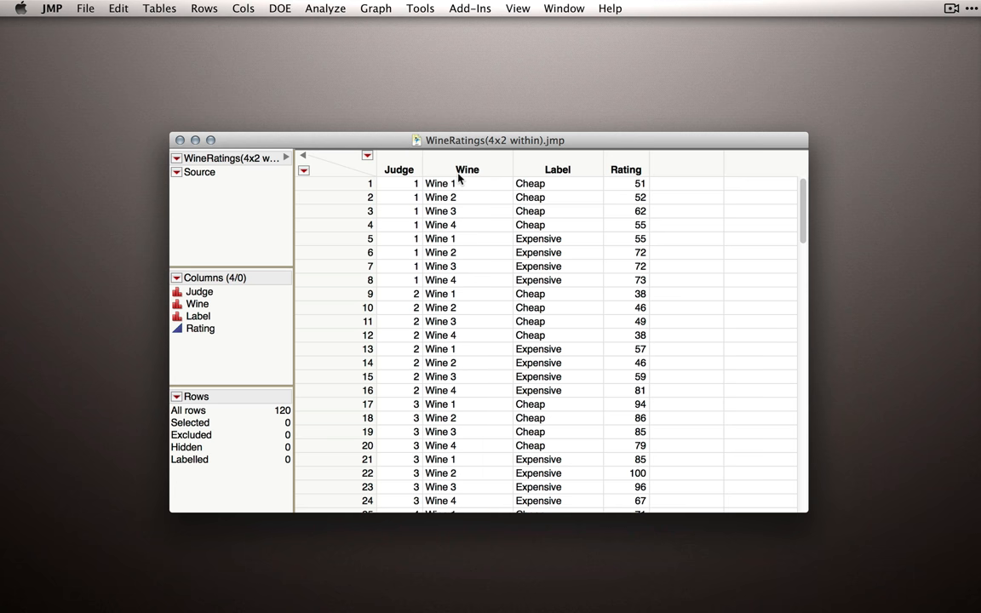
pyautogui.moveTo(469, 10)
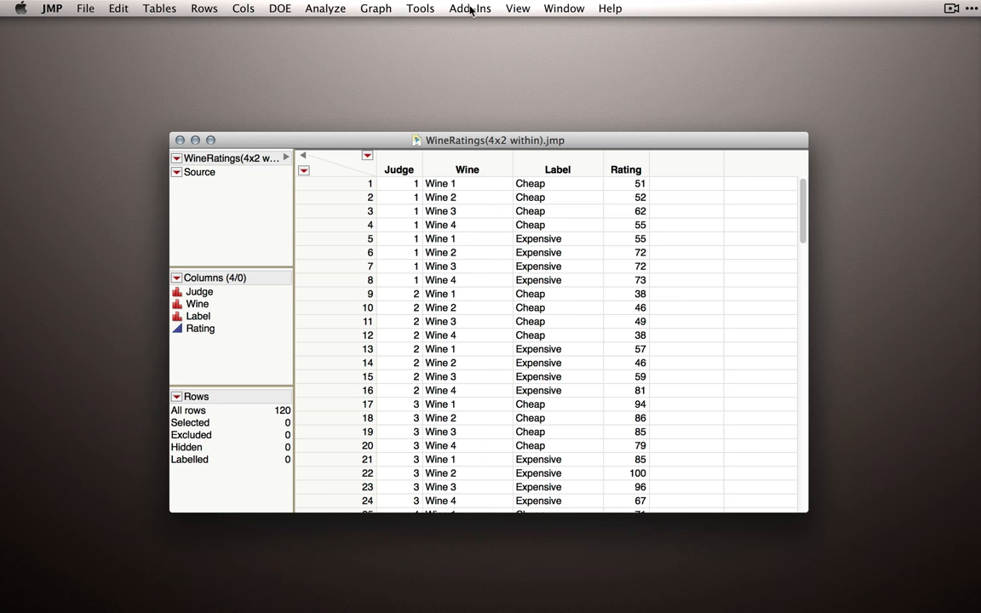
# - Show the Add-Ins menu listing installed add-ins including Repeated Measures
pyautogui.click(469, 8)
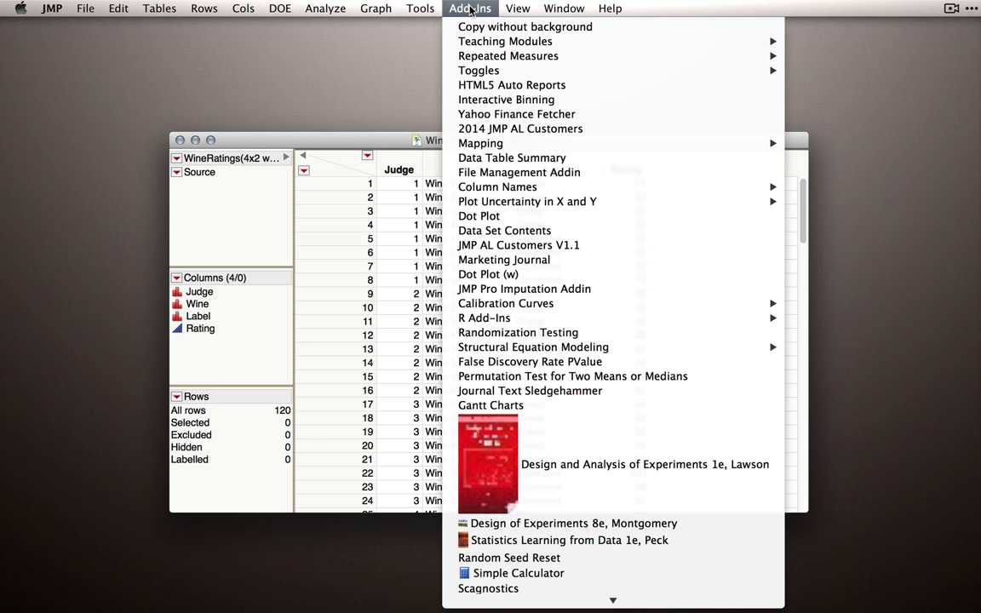
pyautogui.moveTo(509, 56)
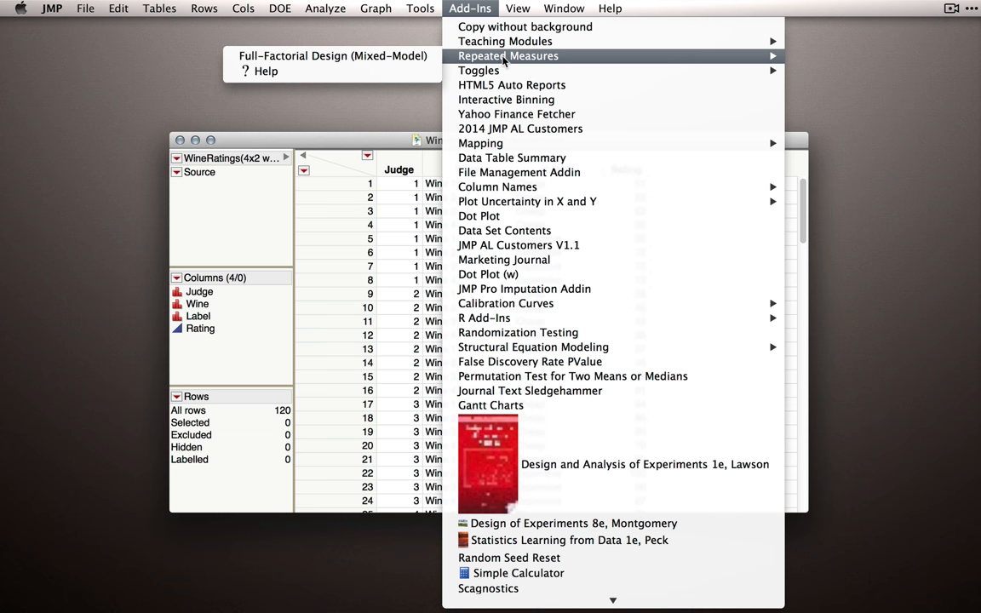
pyautogui.moveTo(333, 56)
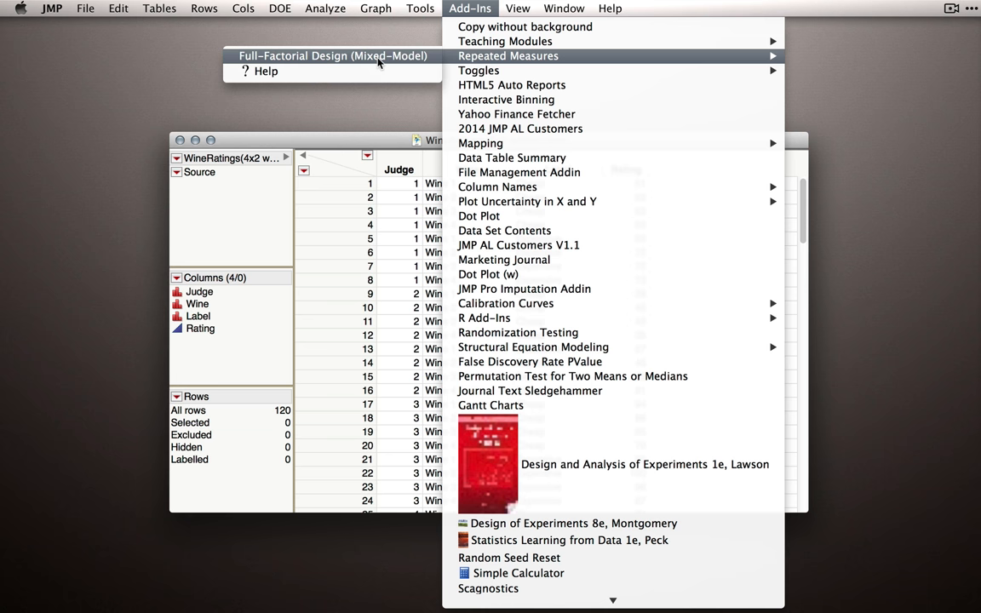
pyautogui.moveTo(391, 62)
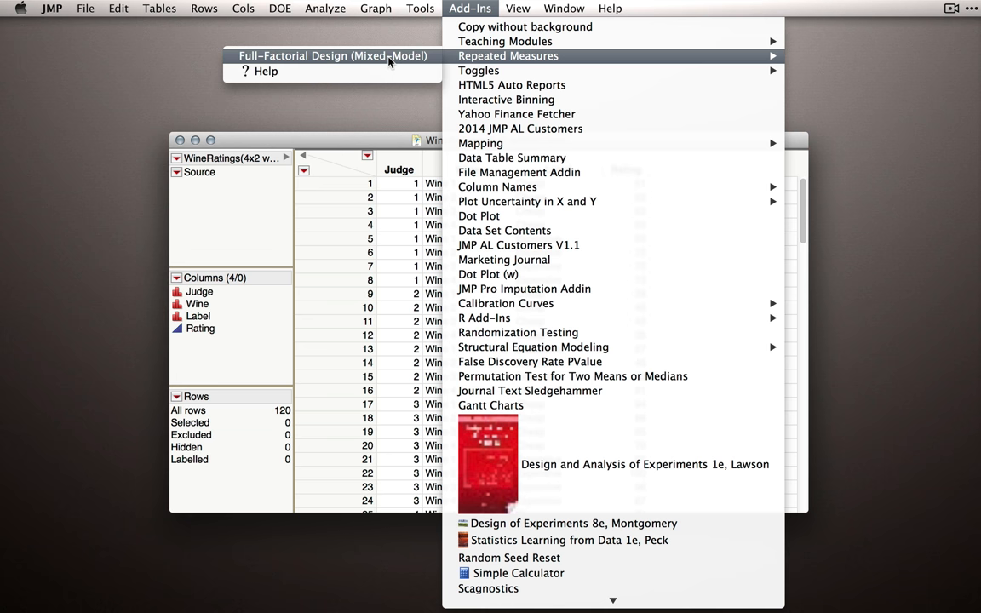
pyautogui.moveTo(266, 70)
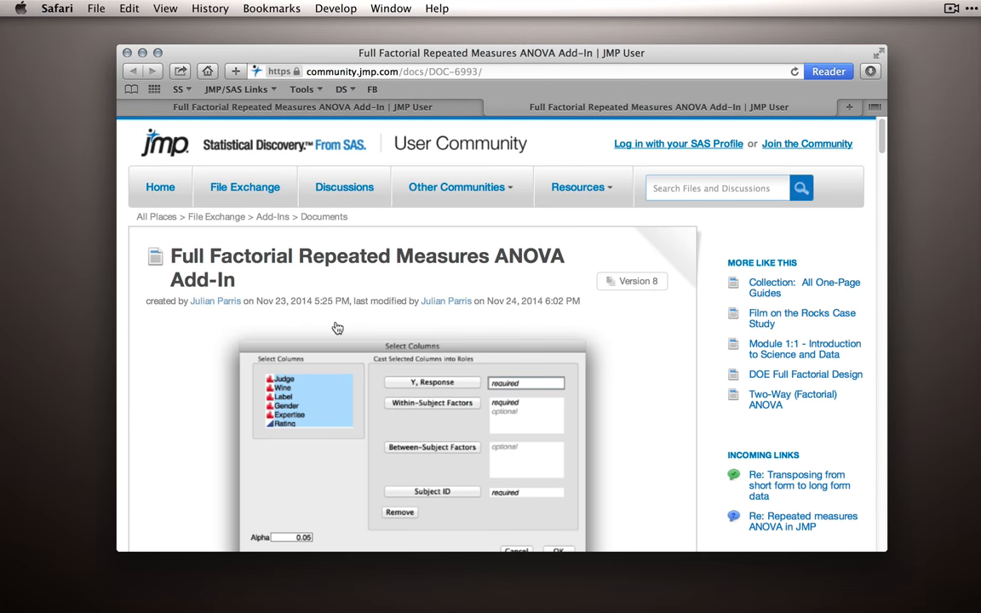
# - Scroll down the add-in page through its column-role dialog and sample Fit Model output
pyautogui.scroll(-3)
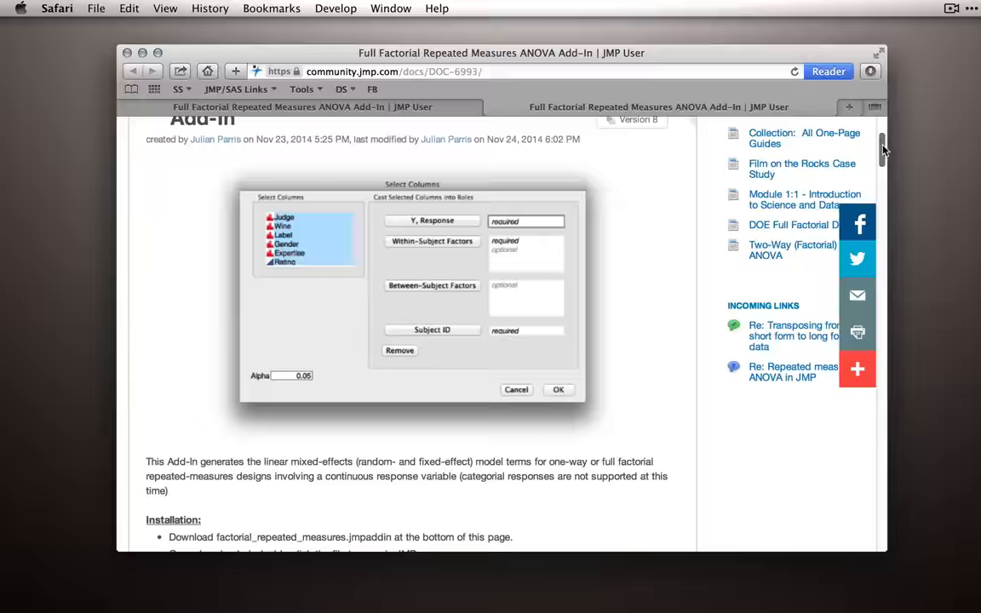
pyautogui.scroll(-3)
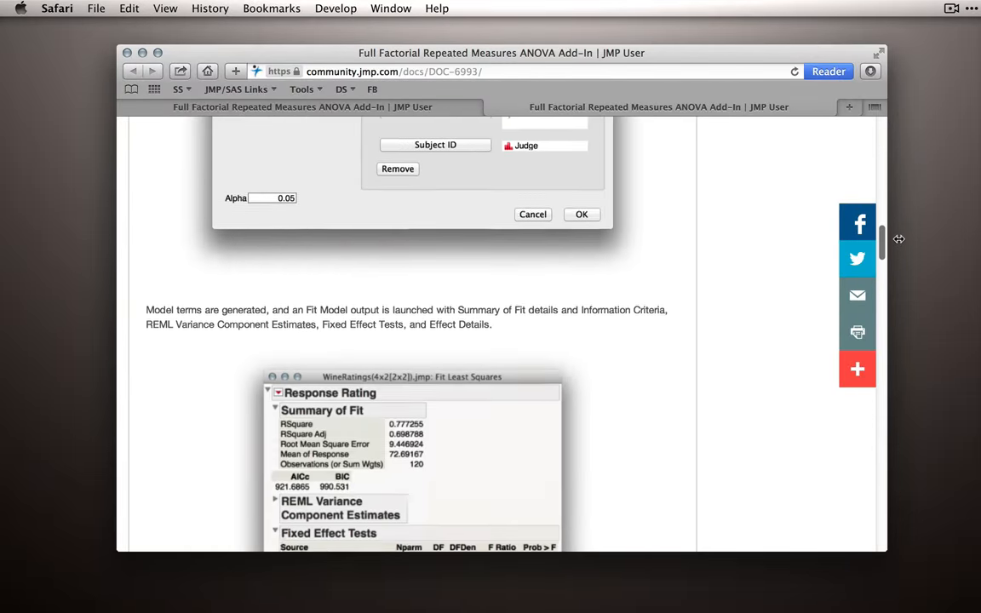
pyautogui.scroll(-3)
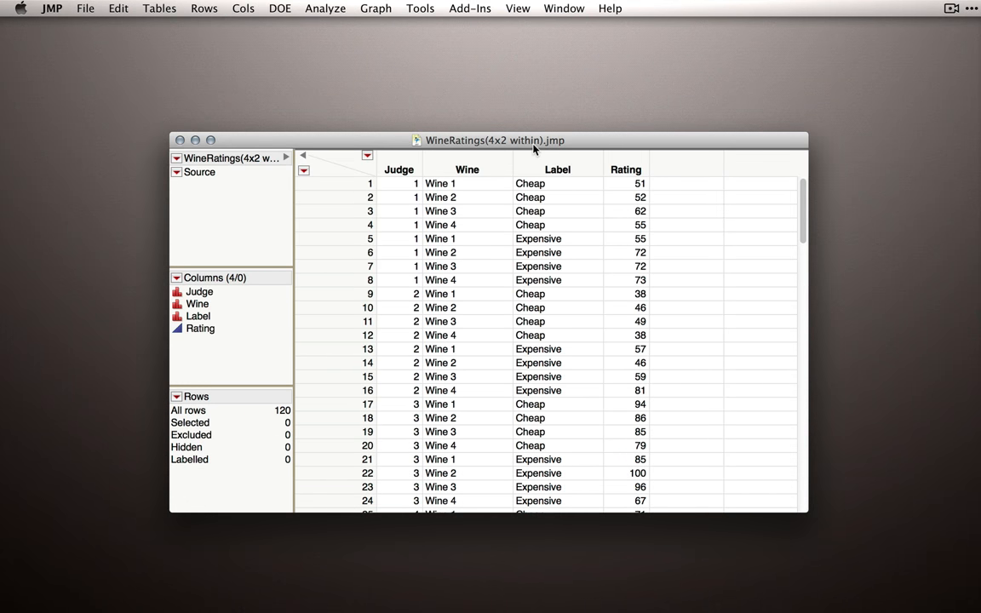
# - Show the Add-Ins menu again to reach the Repeated Measures full factorial add-in
pyautogui.click(469, 8)
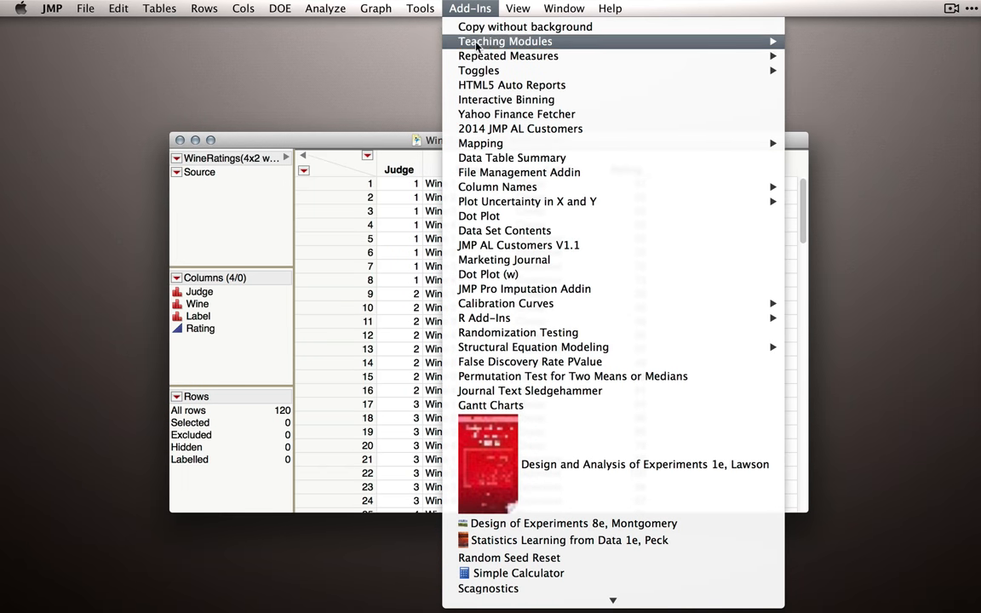
pyautogui.moveTo(481, 56)
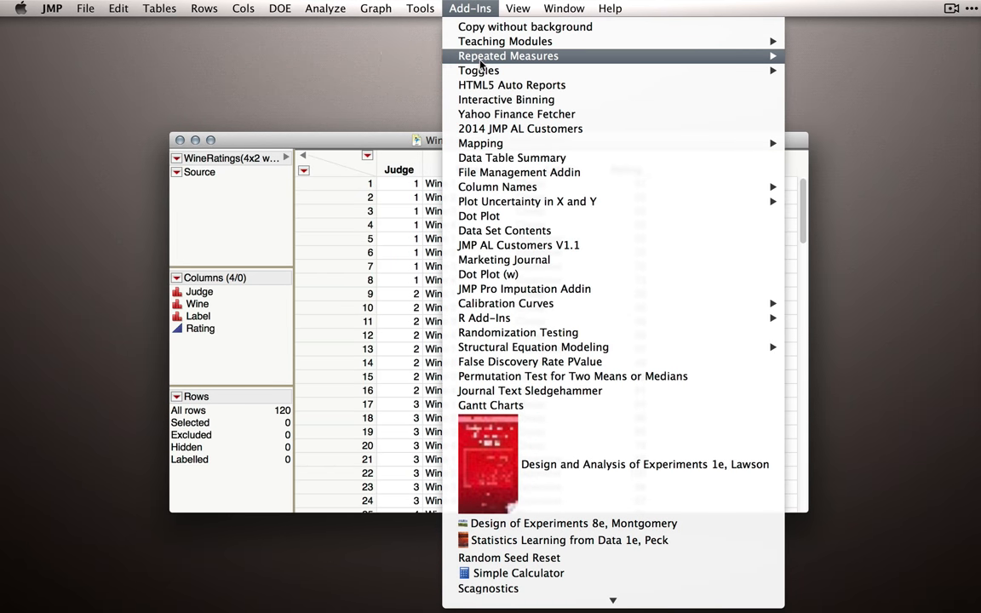
pyautogui.moveTo(509, 55)
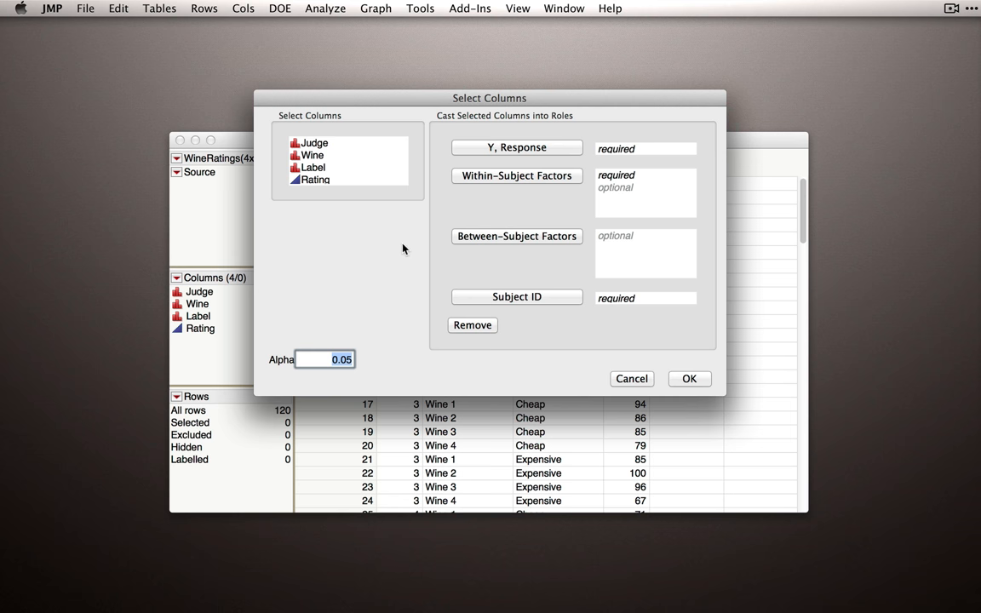
pyautogui.moveTo(505, 148)
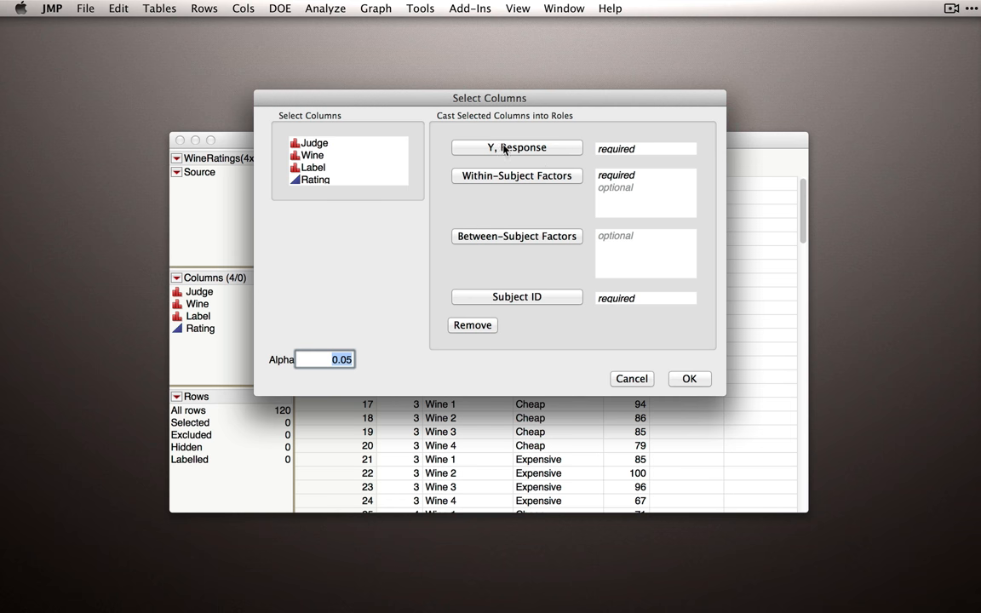
# - Cast Rating as Y, Response and Wine and Label as Within-Subject Factors
pyautogui.click(315, 180)
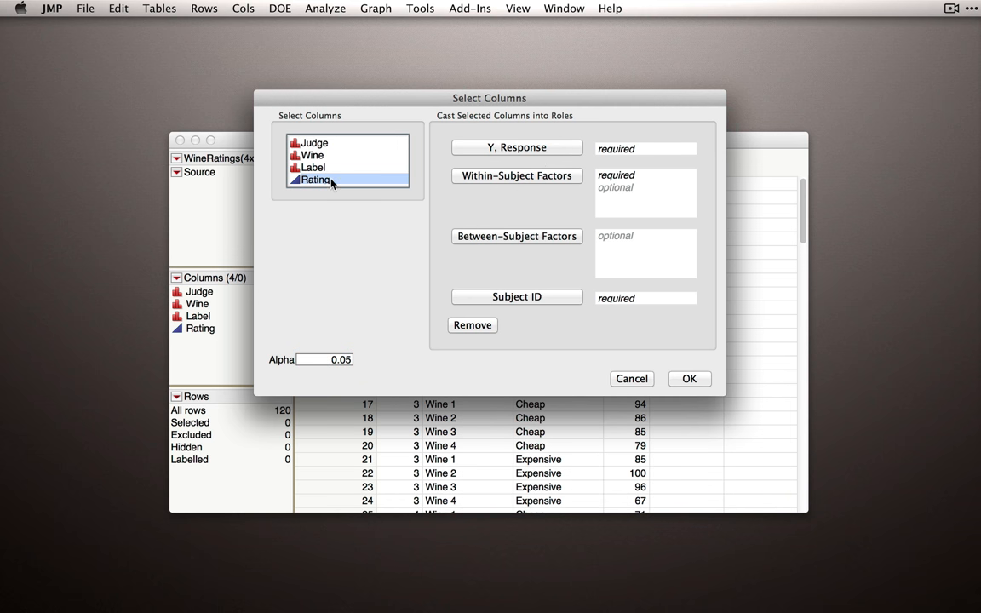
pyautogui.click(516, 148)
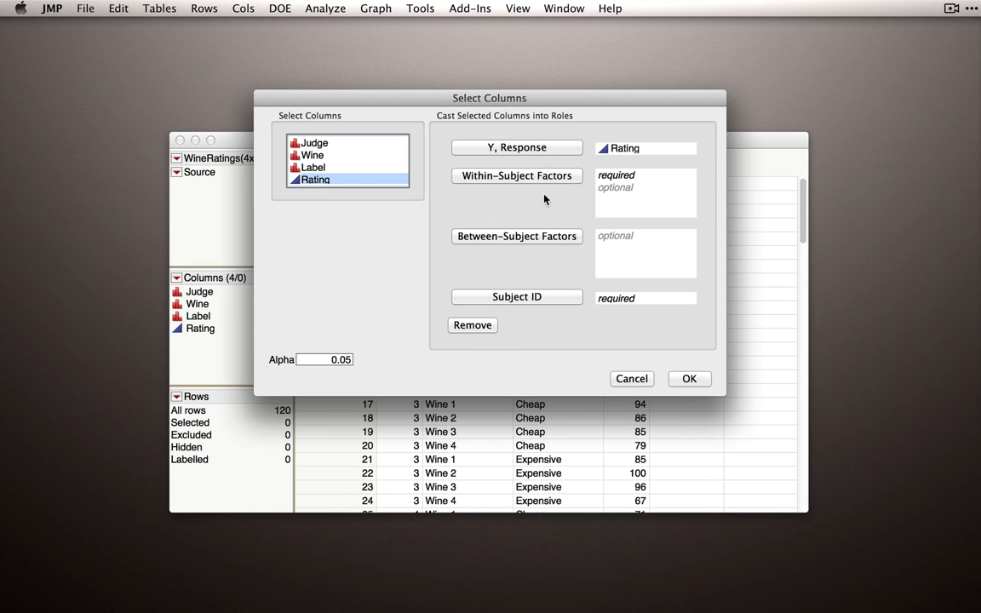
pyautogui.moveTo(545, 202)
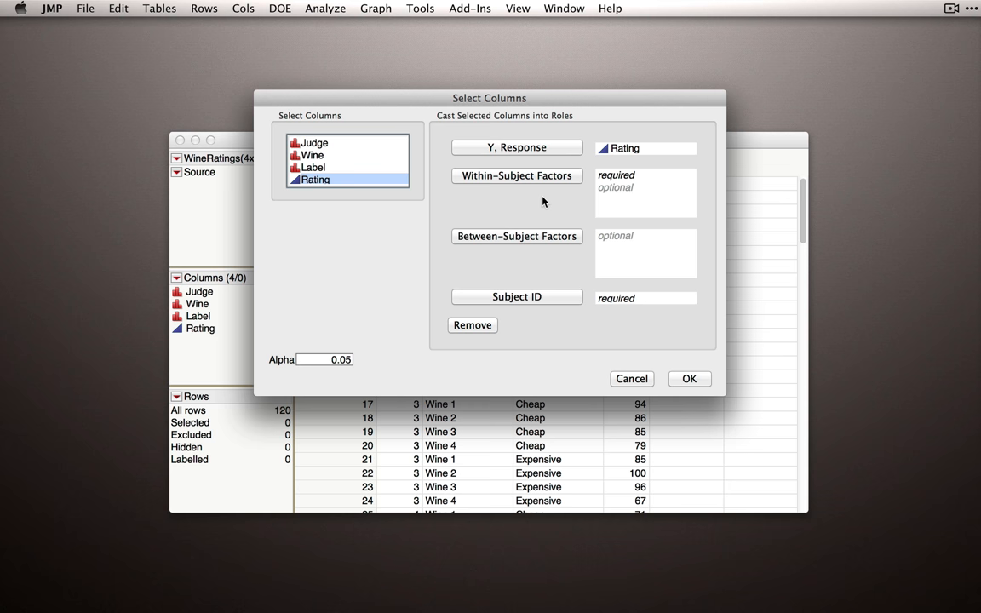
pyautogui.moveTo(329, 162)
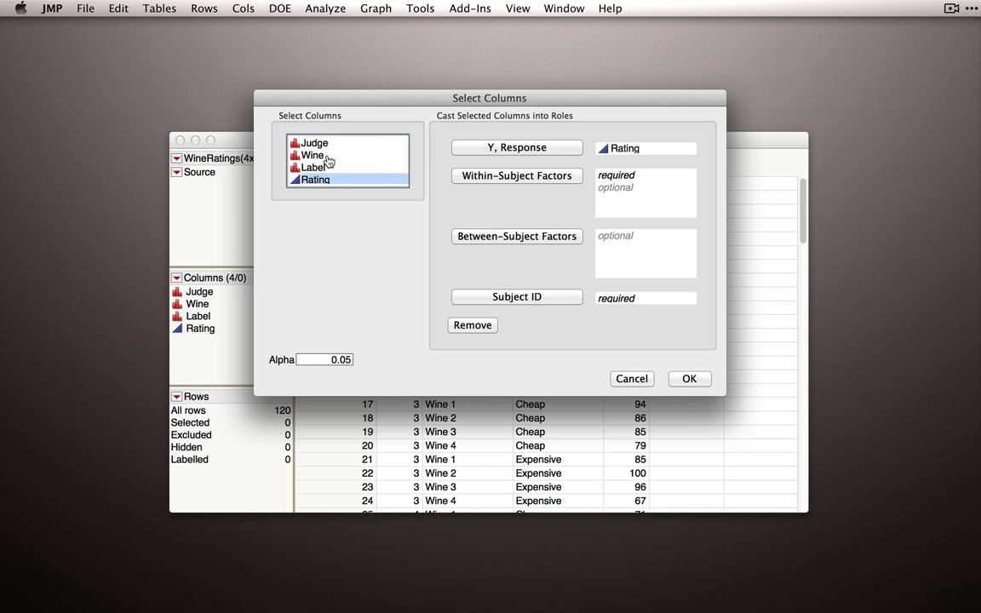
pyautogui.click(313, 155)
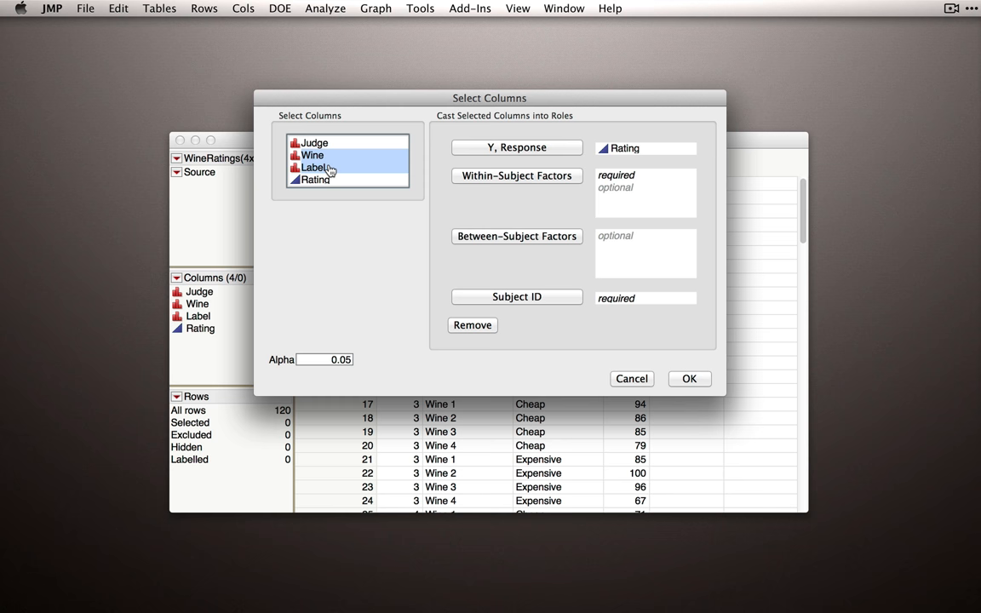
pyautogui.moveTo(330, 168)
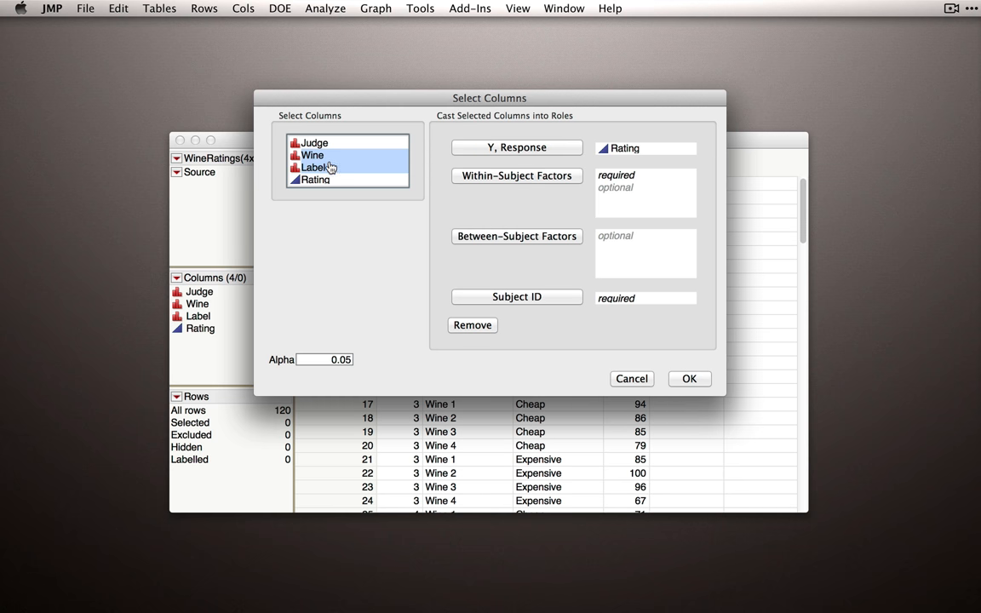
pyautogui.moveTo(515, 186)
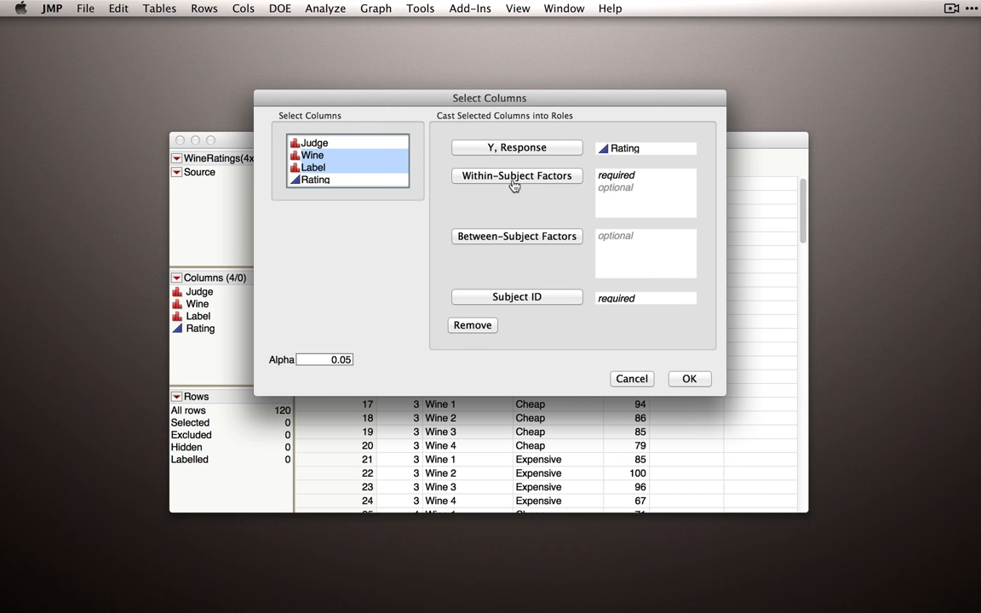
pyautogui.click(516, 175)
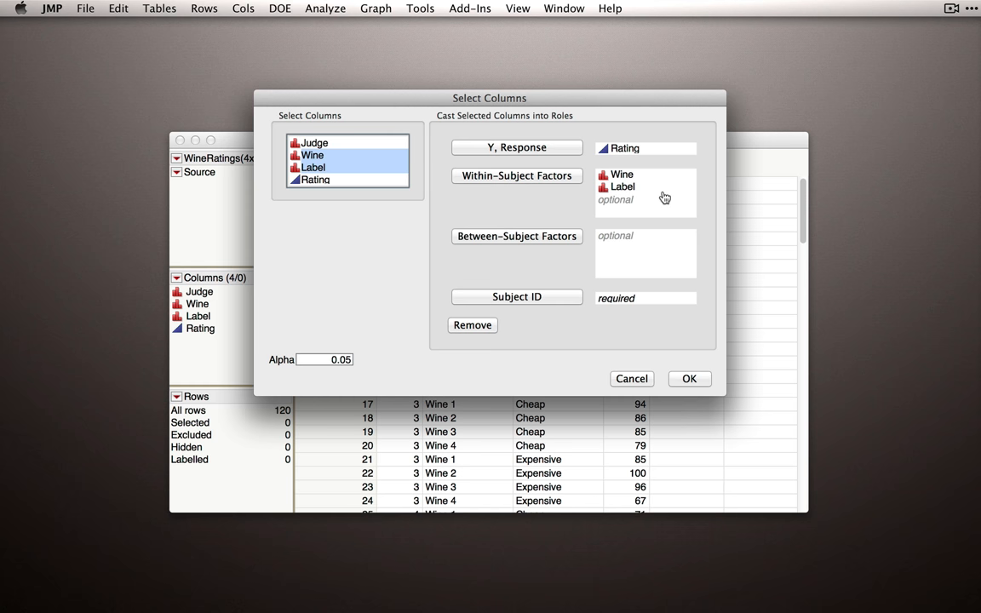
pyautogui.moveTo(662, 199)
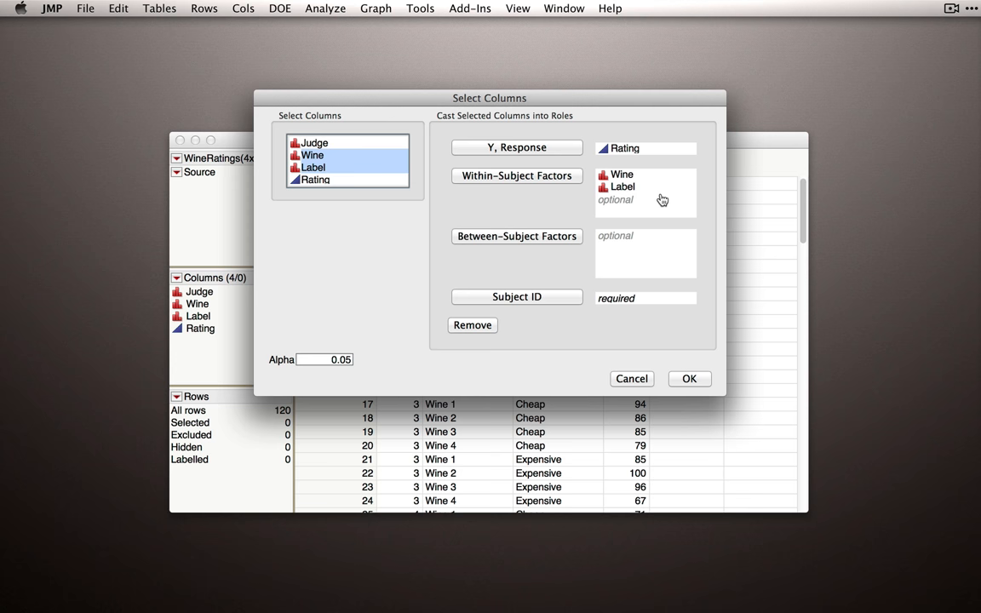
pyautogui.moveTo(486, 213)
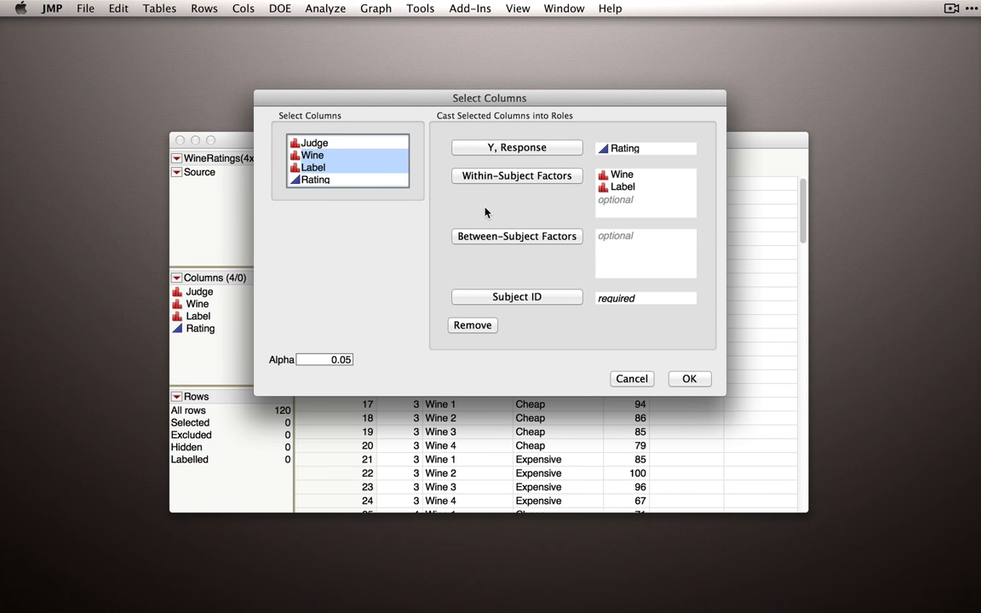
pyautogui.moveTo(641, 173)
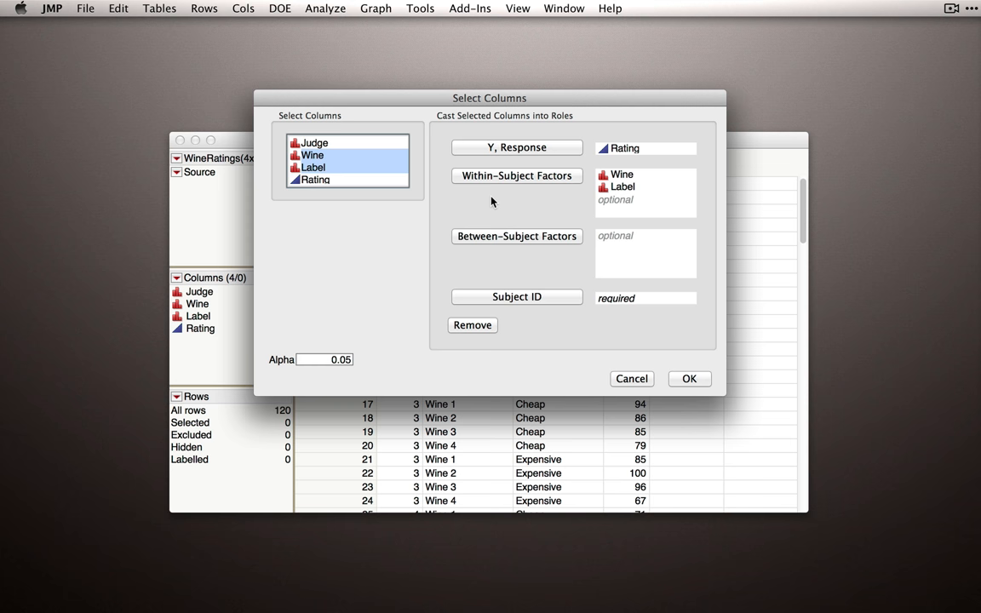
pyautogui.moveTo(488, 254)
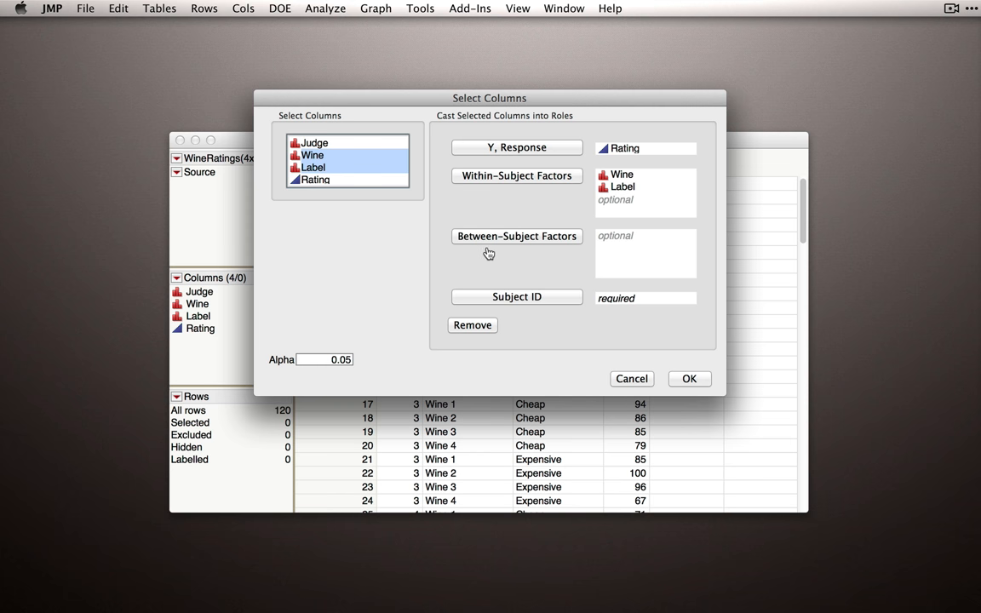
pyautogui.moveTo(562, 255)
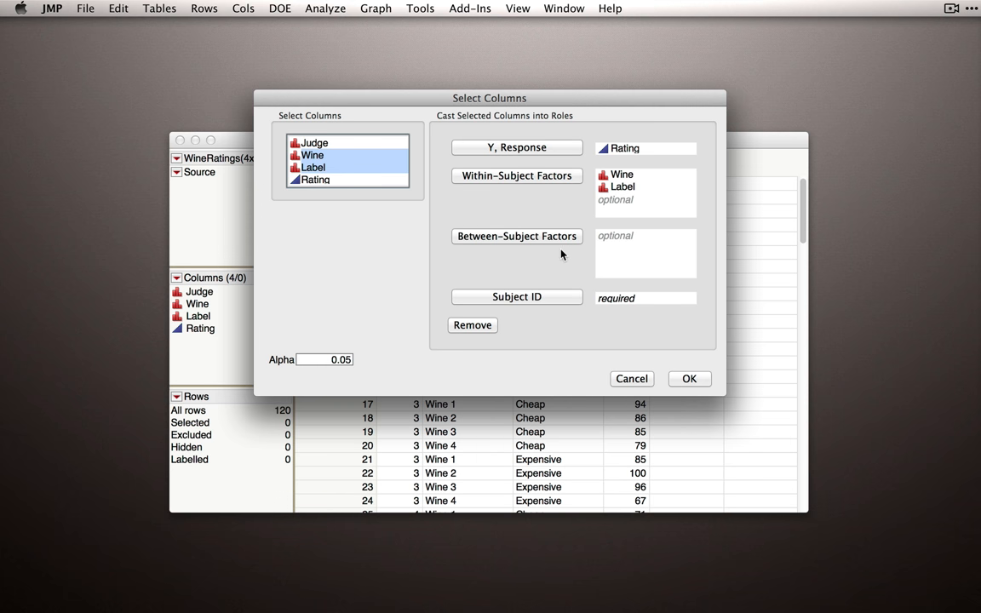
pyautogui.moveTo(561, 254)
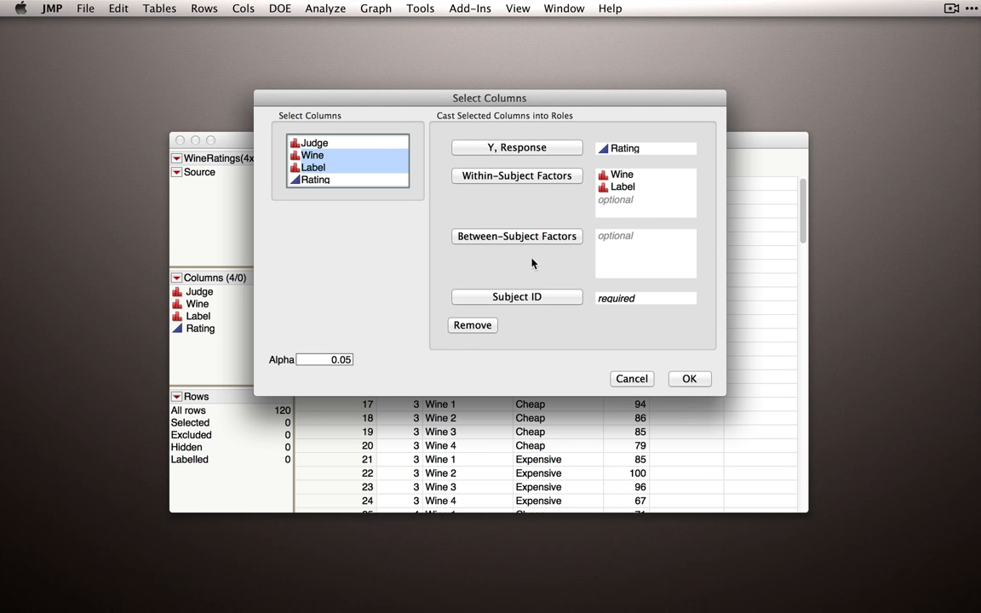
pyautogui.moveTo(499, 262)
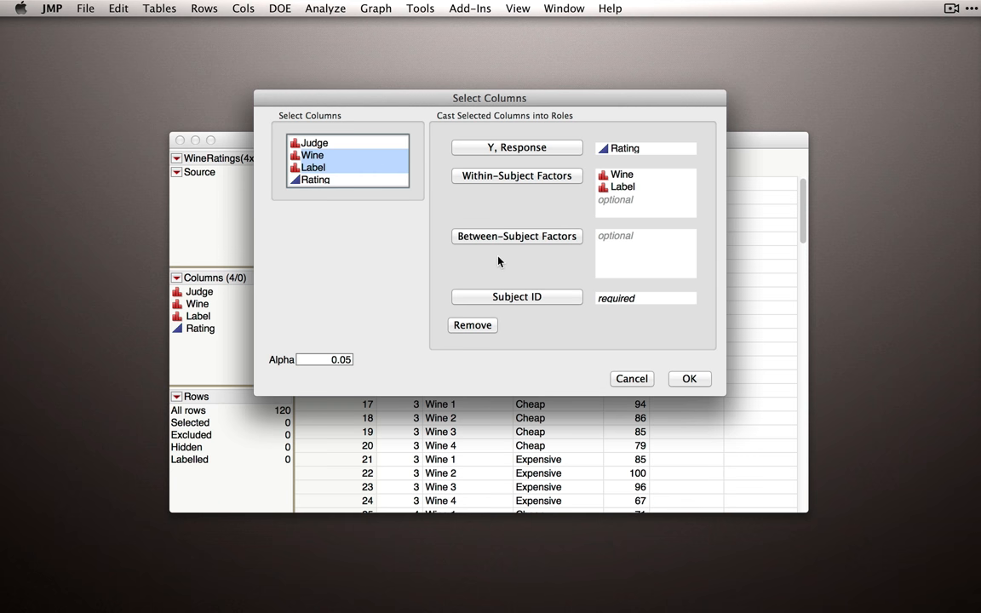
pyautogui.moveTo(496, 253)
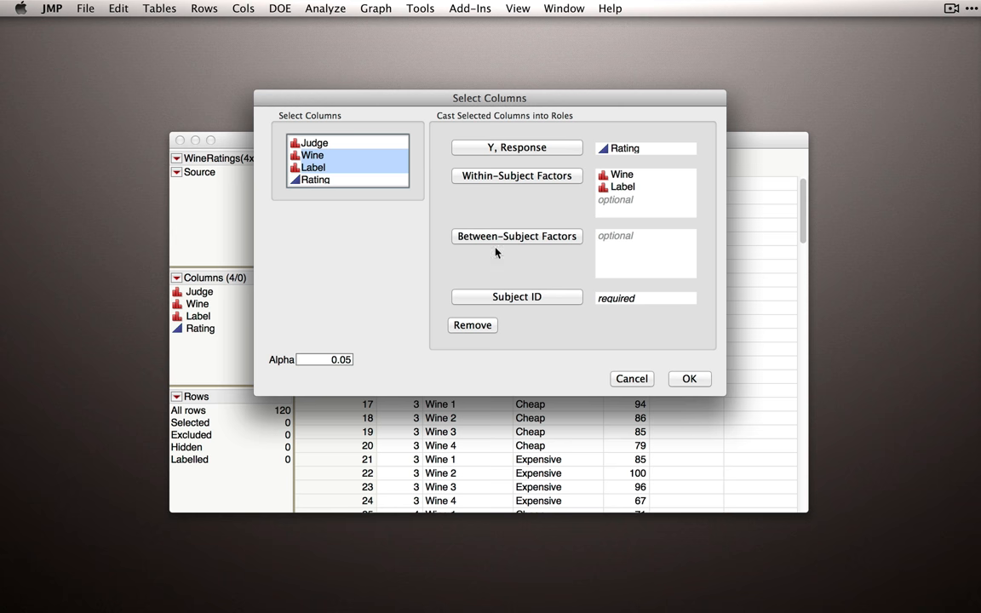
pyautogui.moveTo(535, 265)
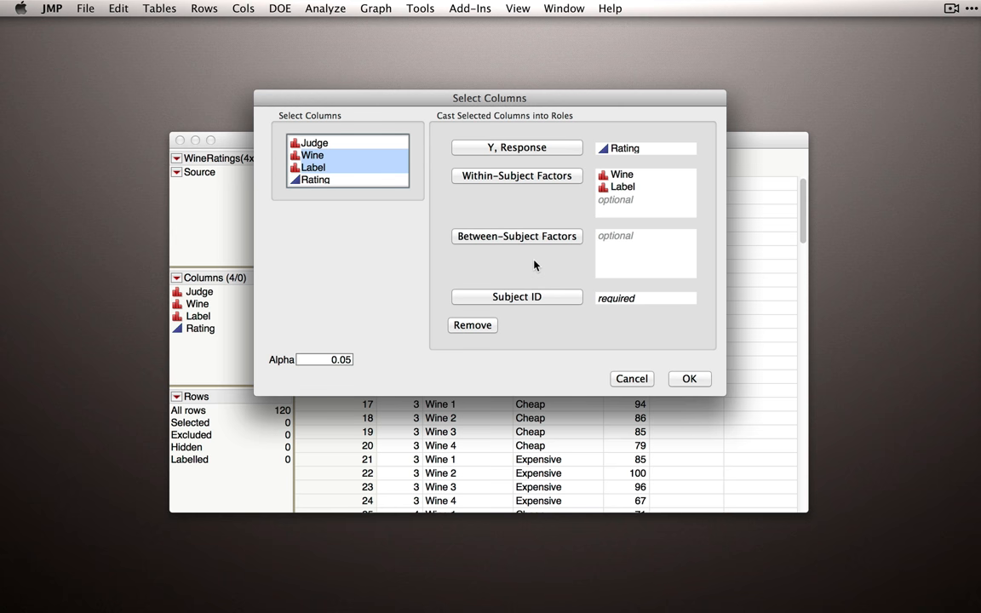
pyautogui.moveTo(479, 264)
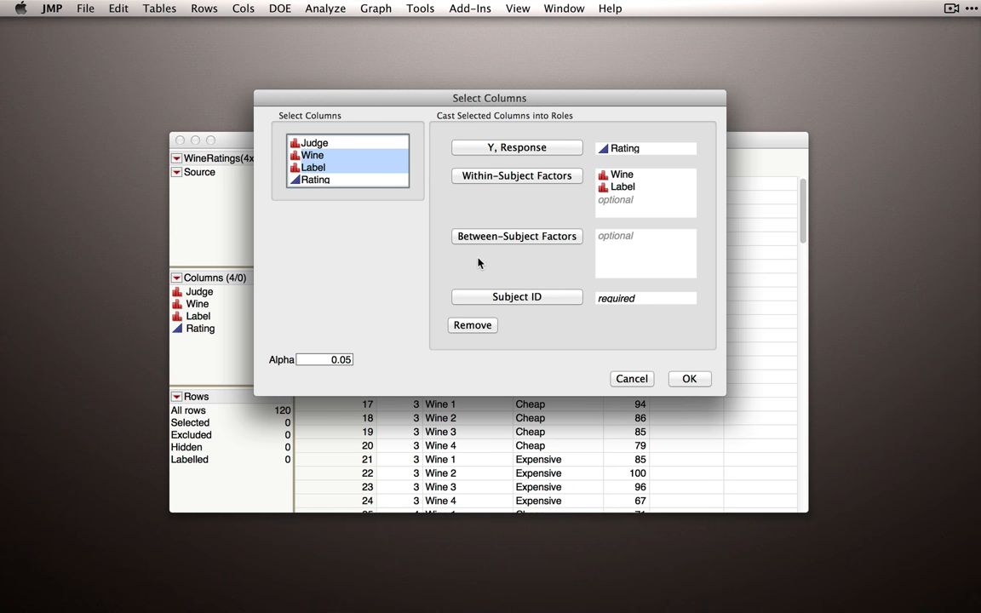
pyautogui.moveTo(493, 261)
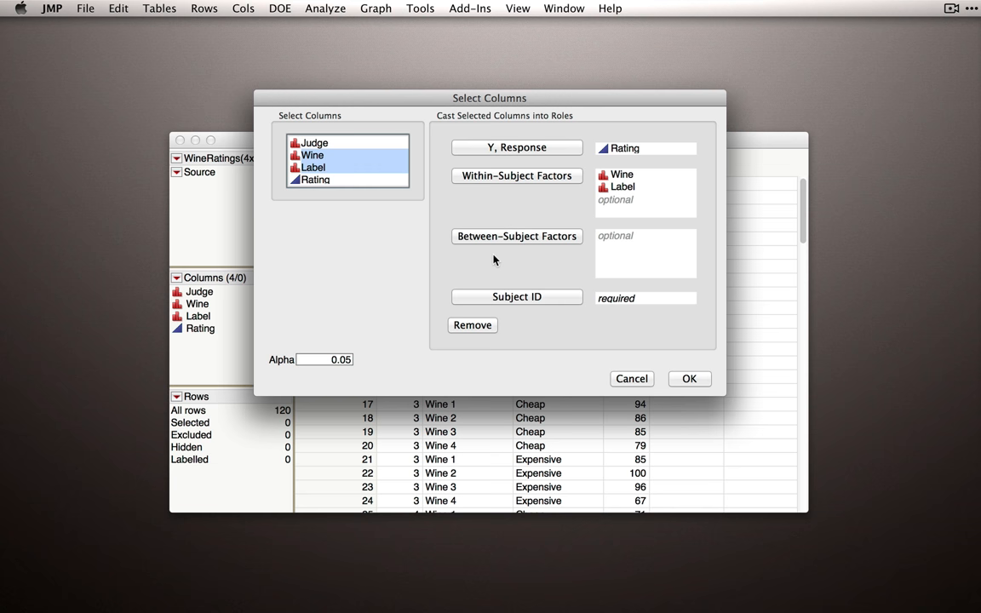
pyautogui.moveTo(523, 305)
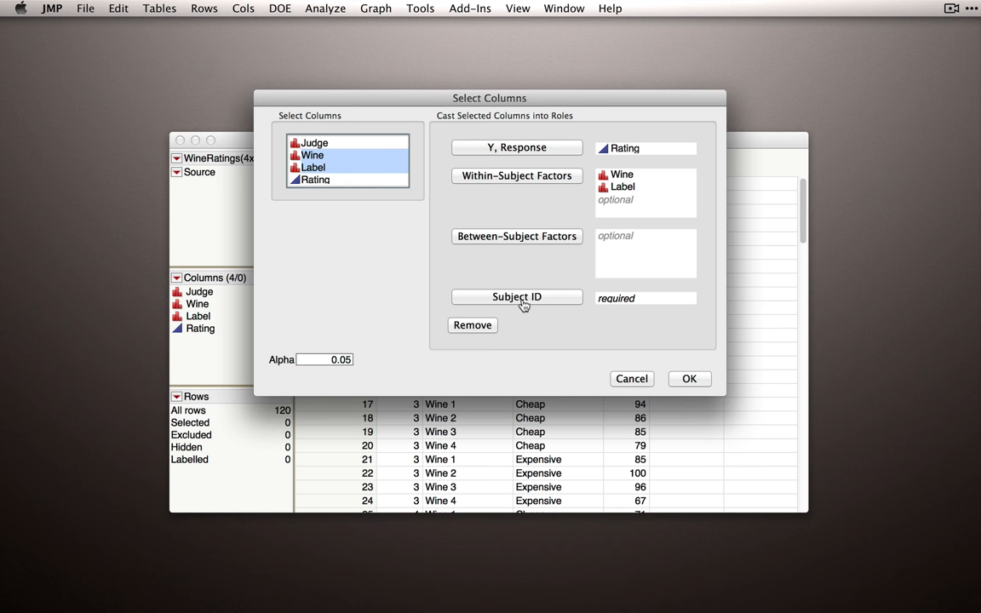
pyautogui.moveTo(552, 308)
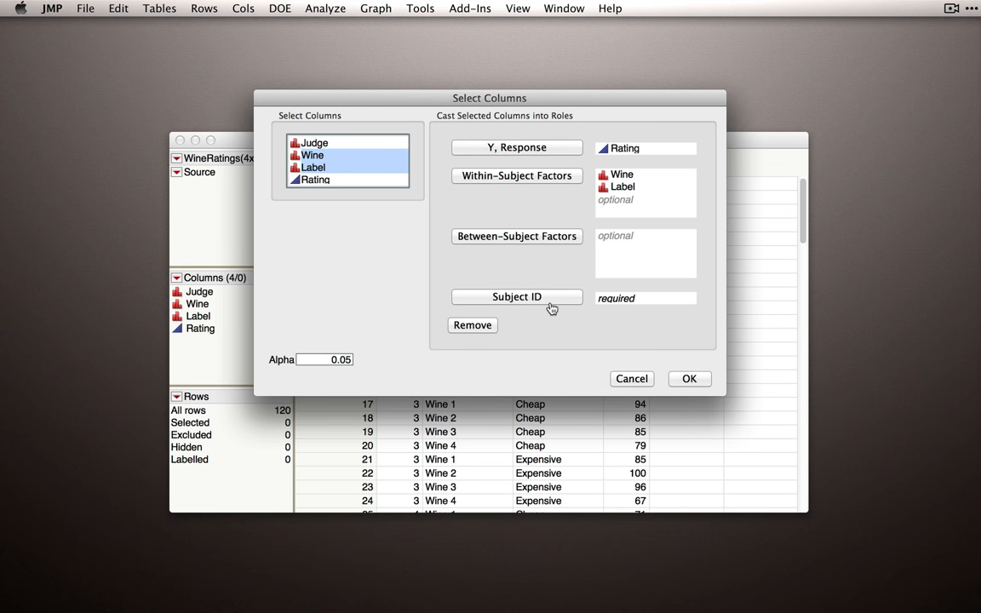
pyautogui.moveTo(567, 318)
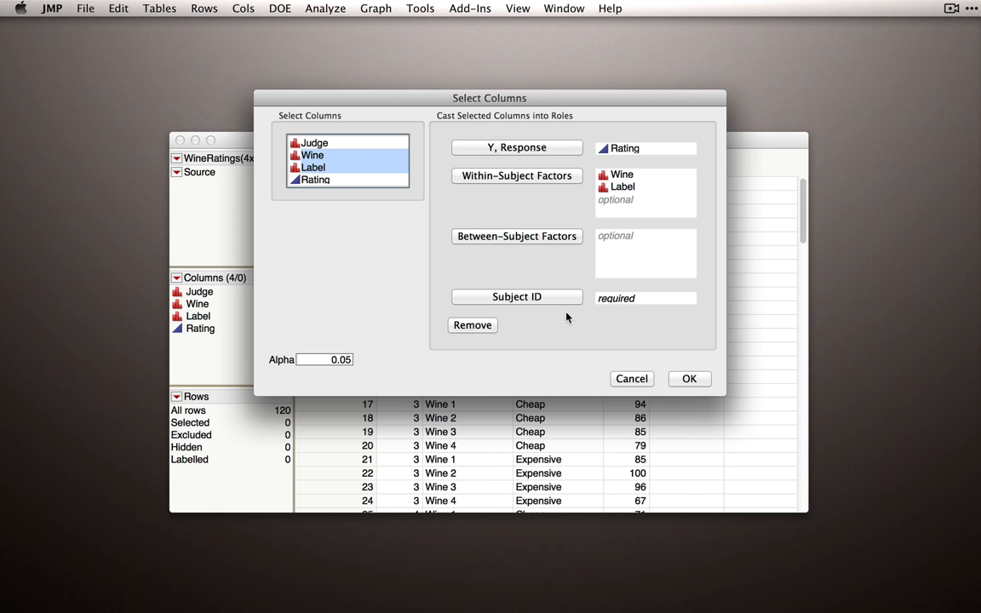
# - Assign Judge as the Subject ID, completing the column roles
pyautogui.click(315, 142)
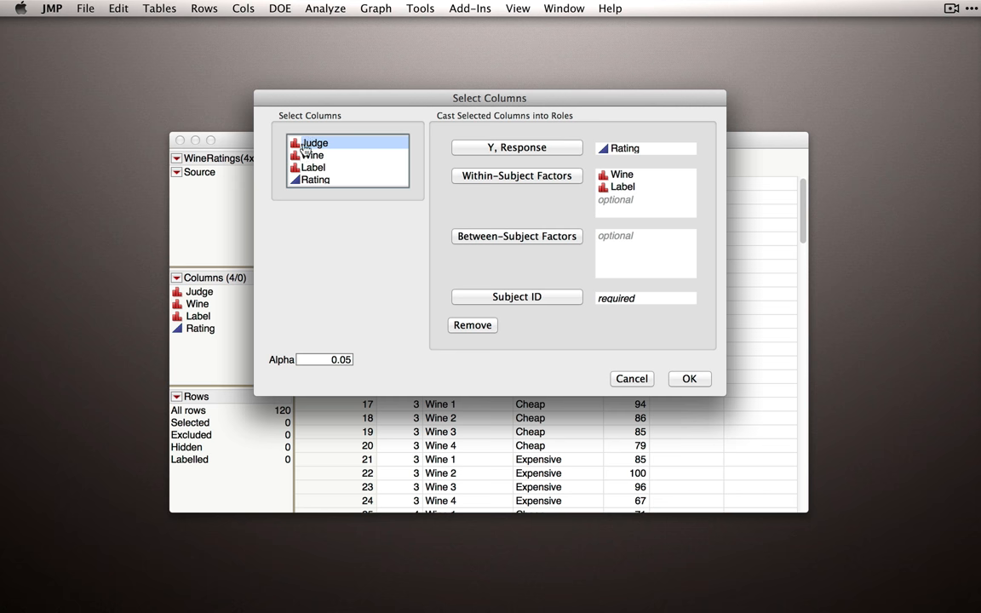
pyautogui.click(314, 142)
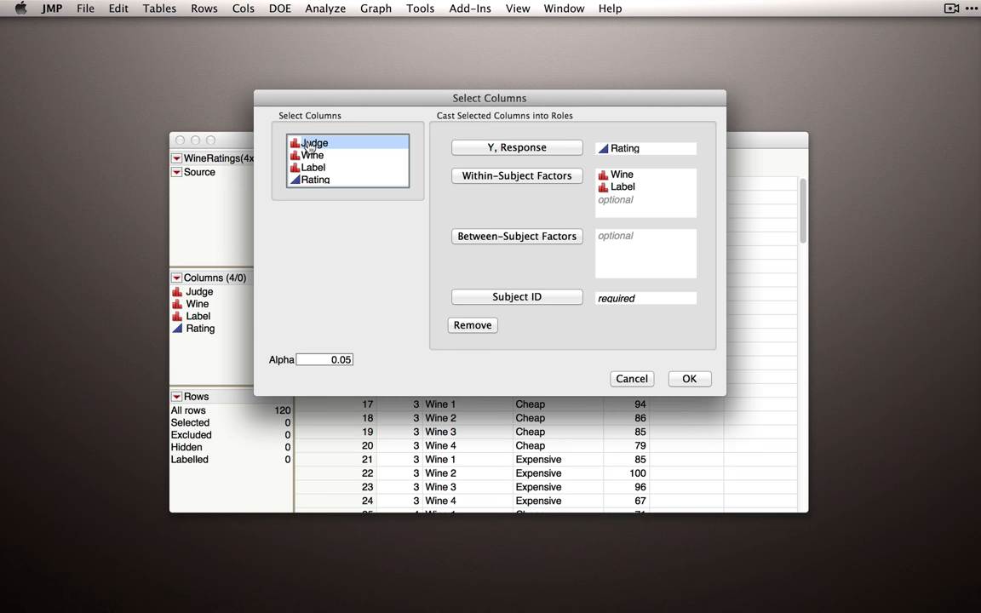
pyautogui.click(315, 142)
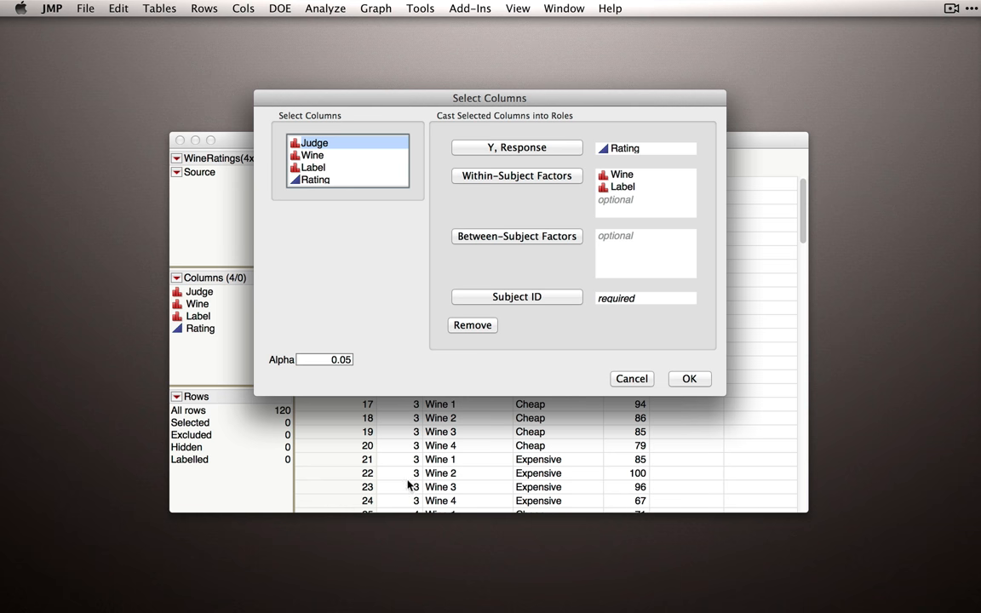
pyautogui.moveTo(357, 276)
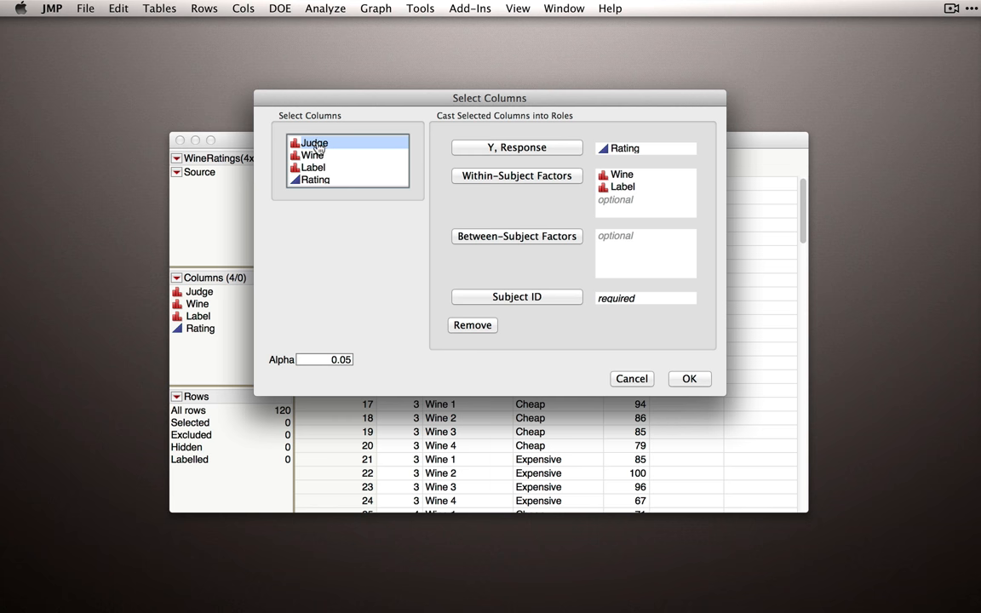
pyautogui.moveTo(334, 153)
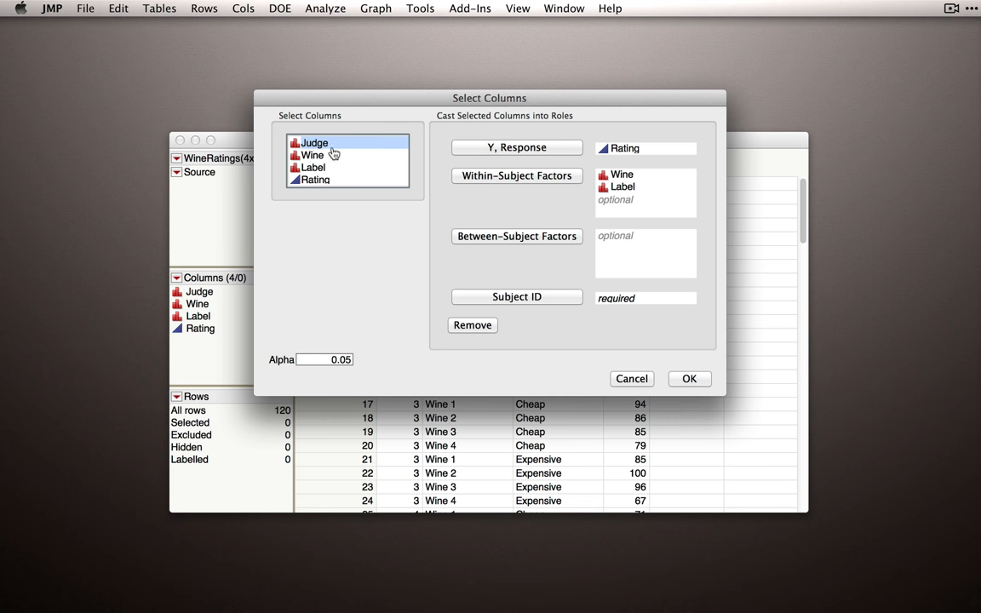
pyautogui.click(516, 296)
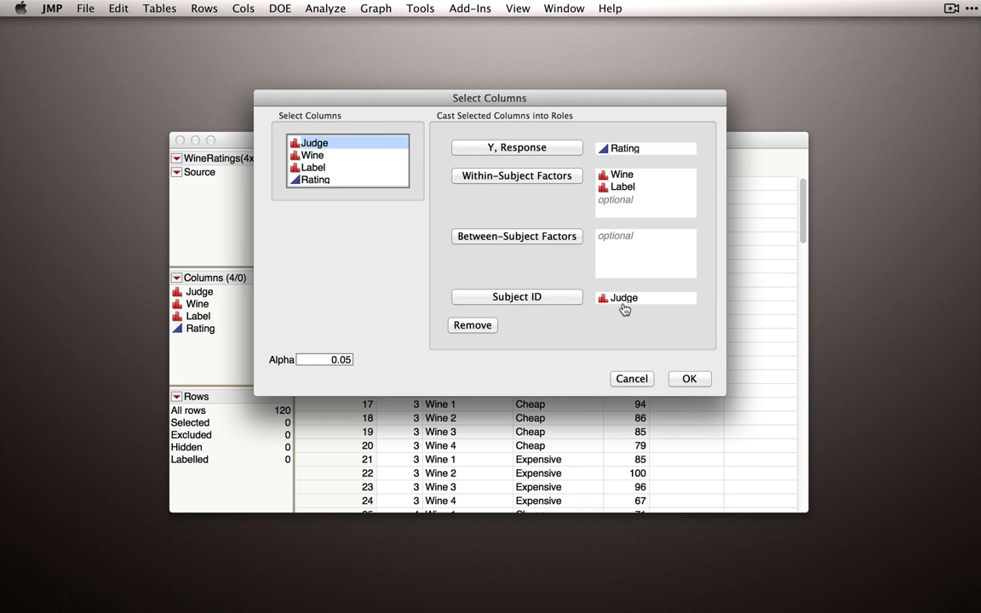
pyautogui.moveTo(632, 335)
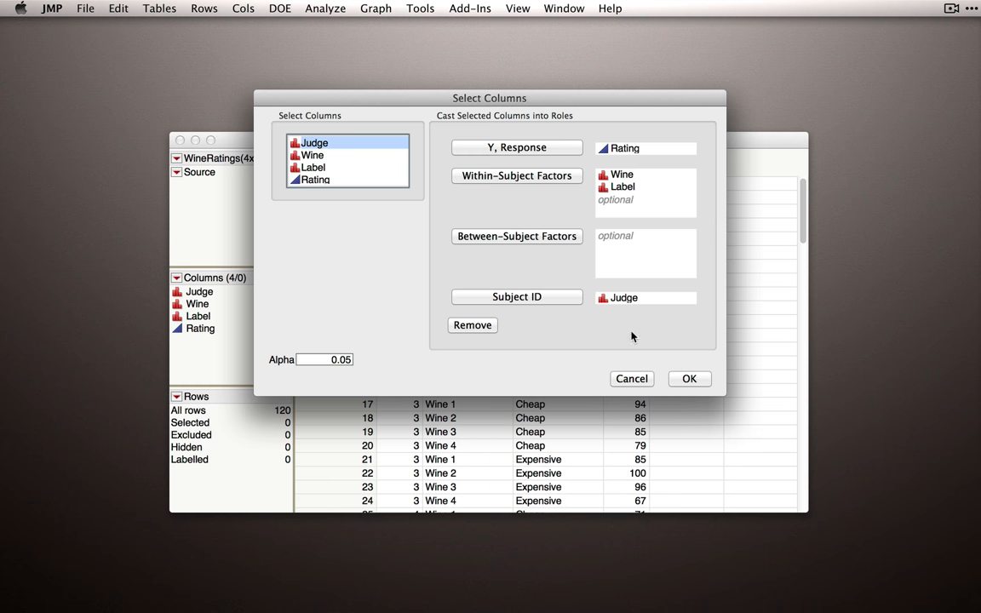
pyautogui.moveTo(603, 327)
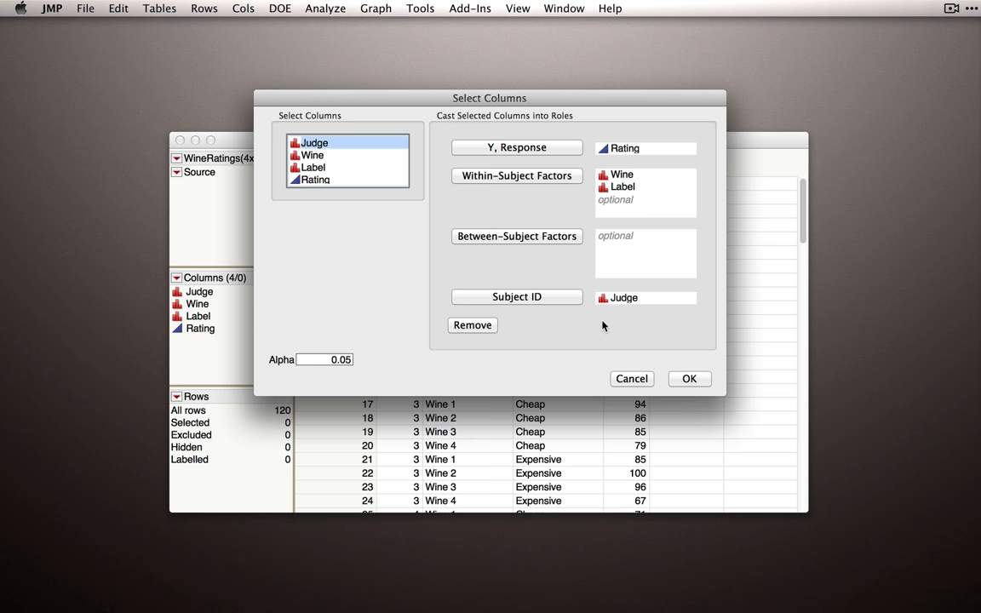
pyautogui.moveTo(605, 319)
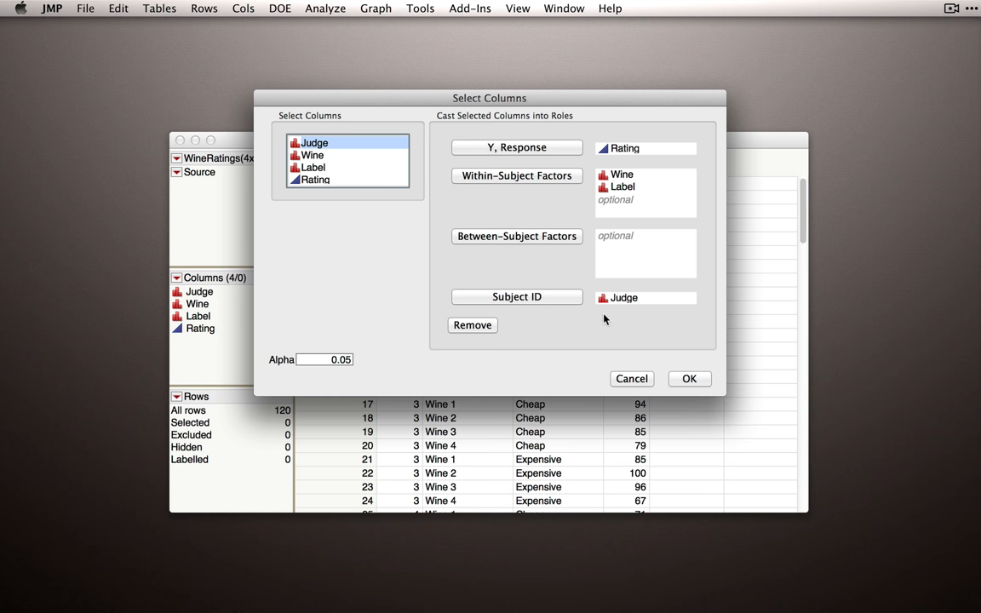
pyautogui.moveTo(609, 328)
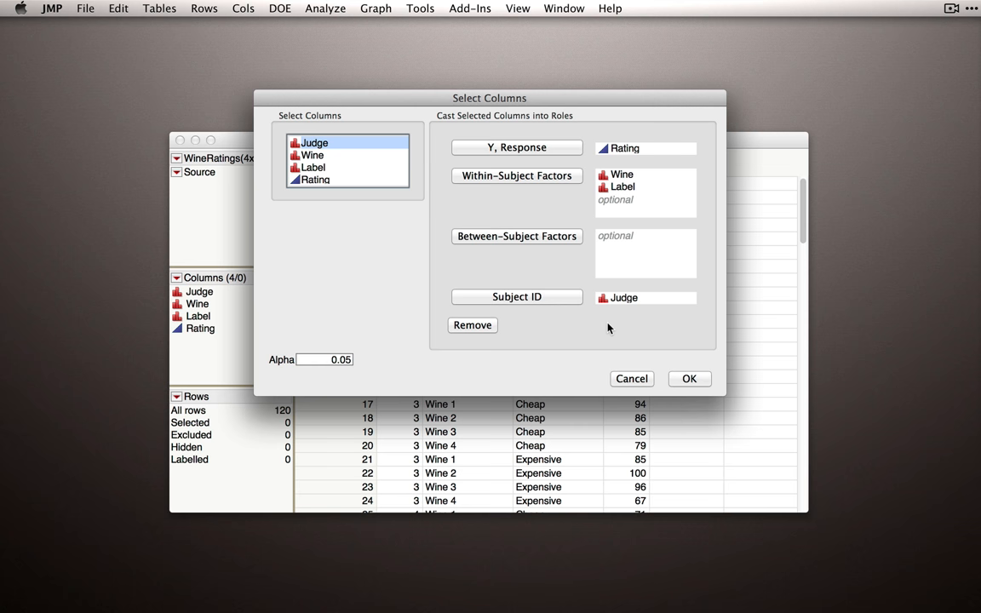
pyautogui.moveTo(630, 155)
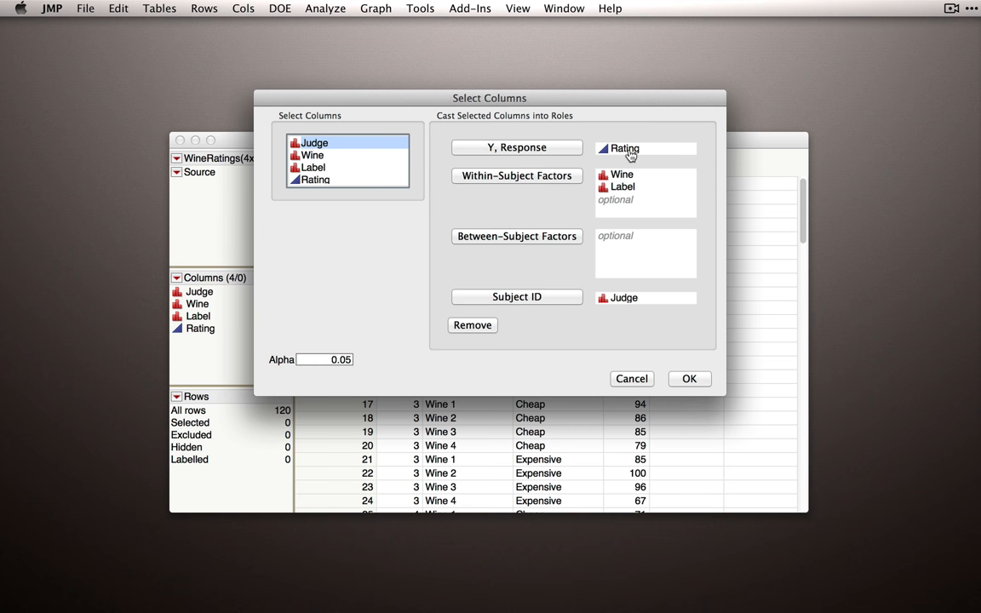
pyautogui.moveTo(656, 197)
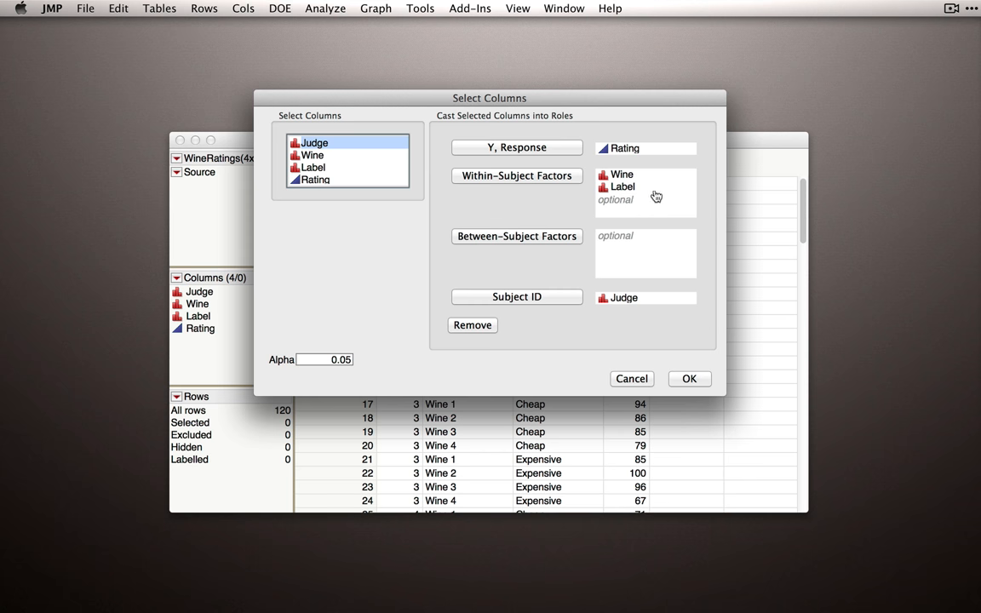
pyautogui.moveTo(653, 190)
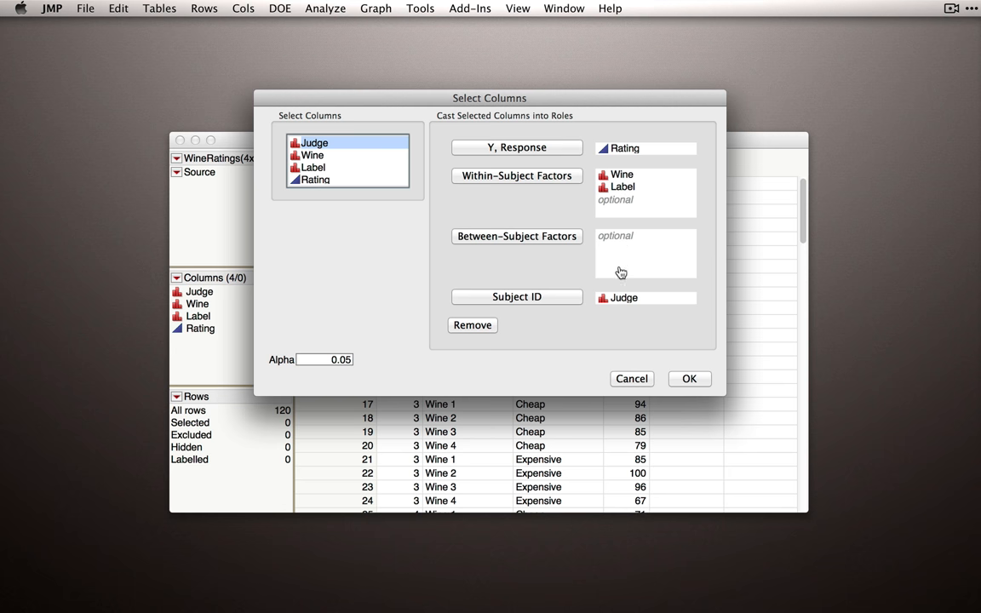
pyautogui.moveTo(577, 318)
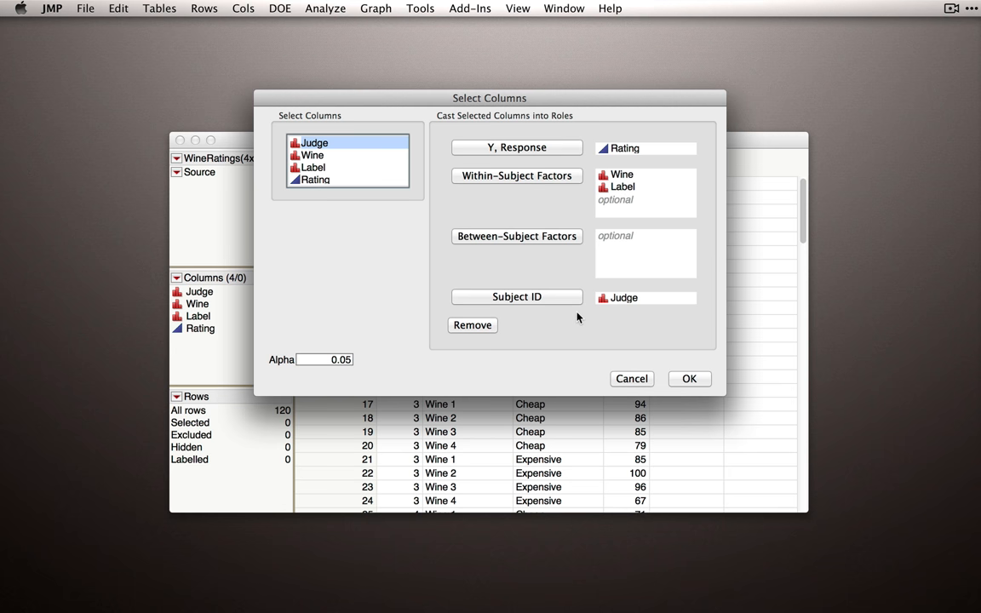
# - Confirm the dialog to produce the Fit Least Squares report for Rating with Wine, Label and Wine*Label fixed effect tests
pyautogui.click(688, 378)
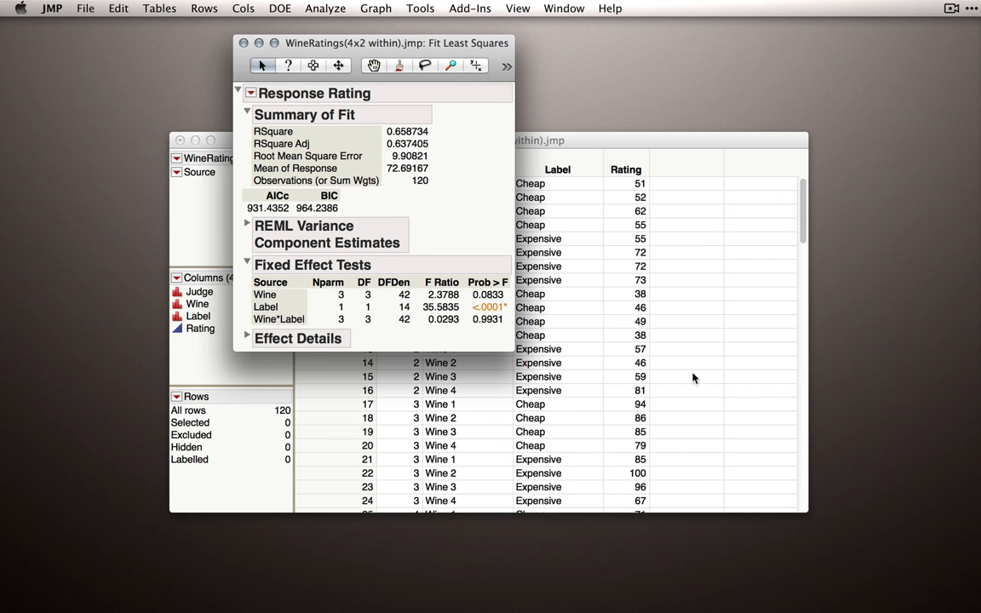
pyautogui.moveTo(469, 230)
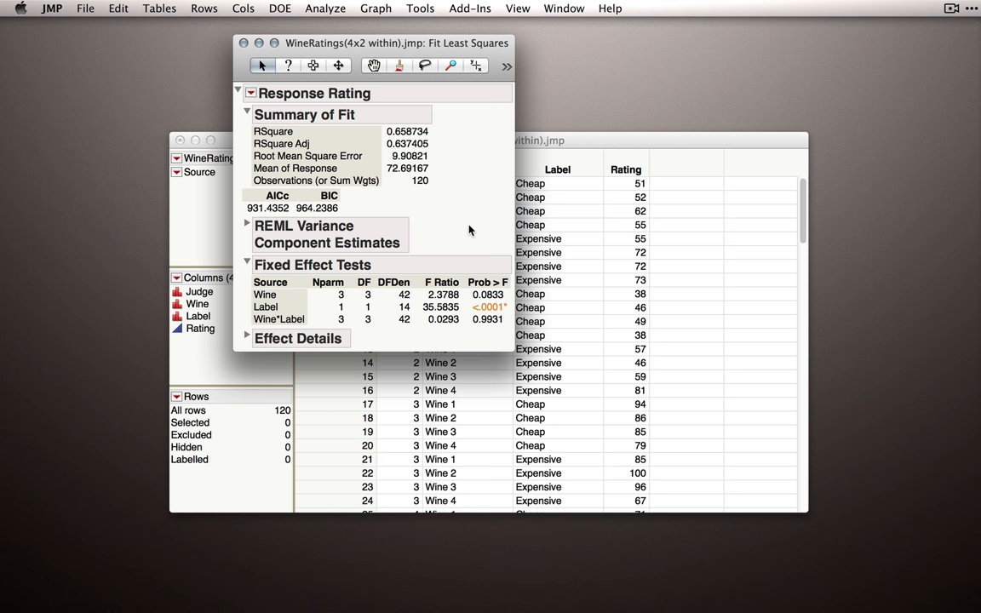